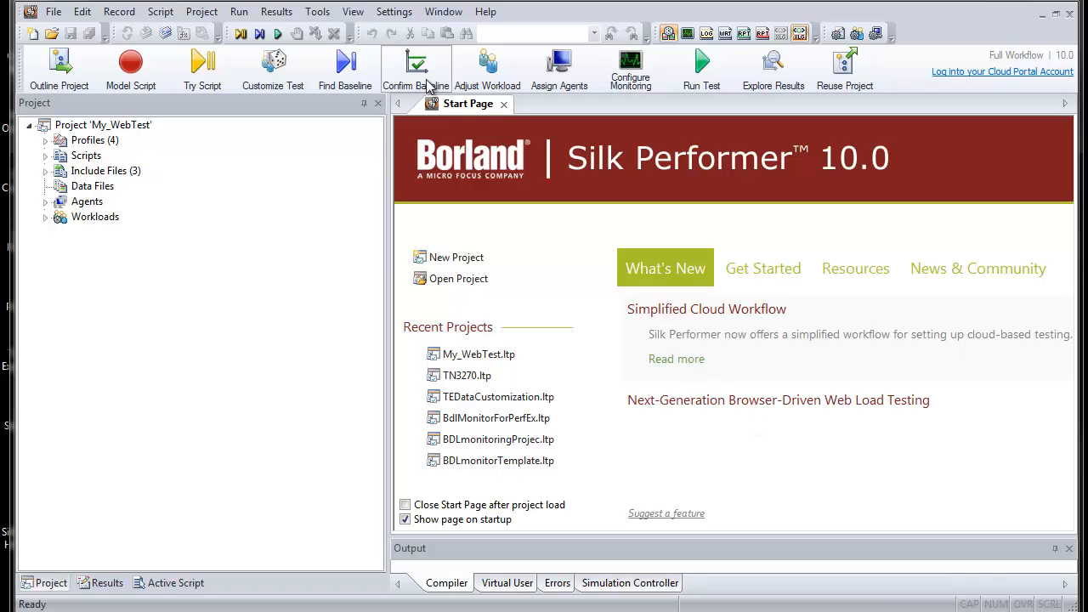
# Launch the .NET Explorer from the Tools menu.
pyautogui.click(317, 11)
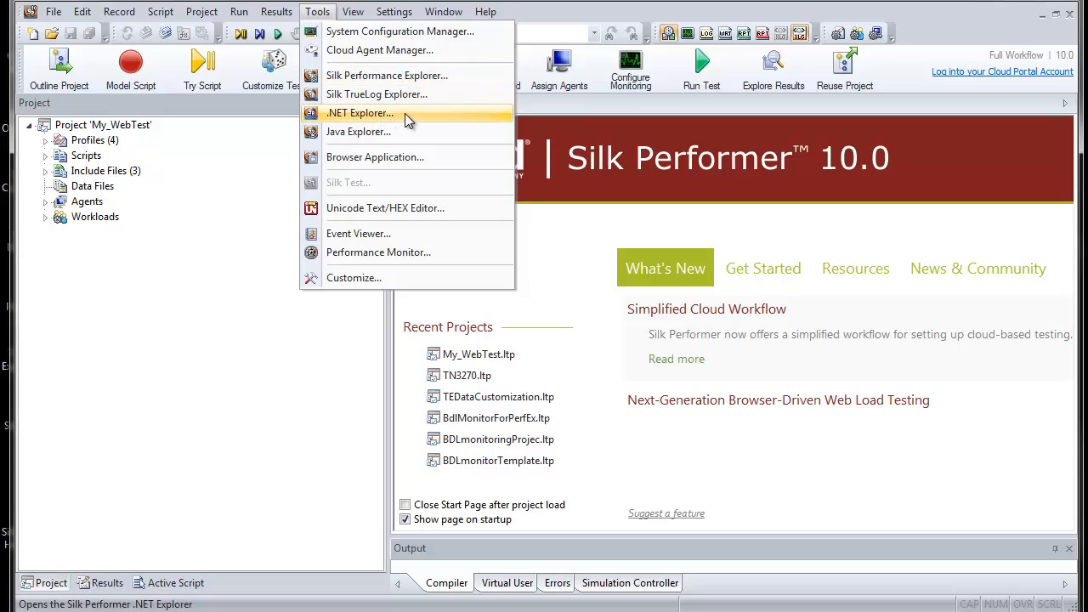
pyautogui.click(360, 113)
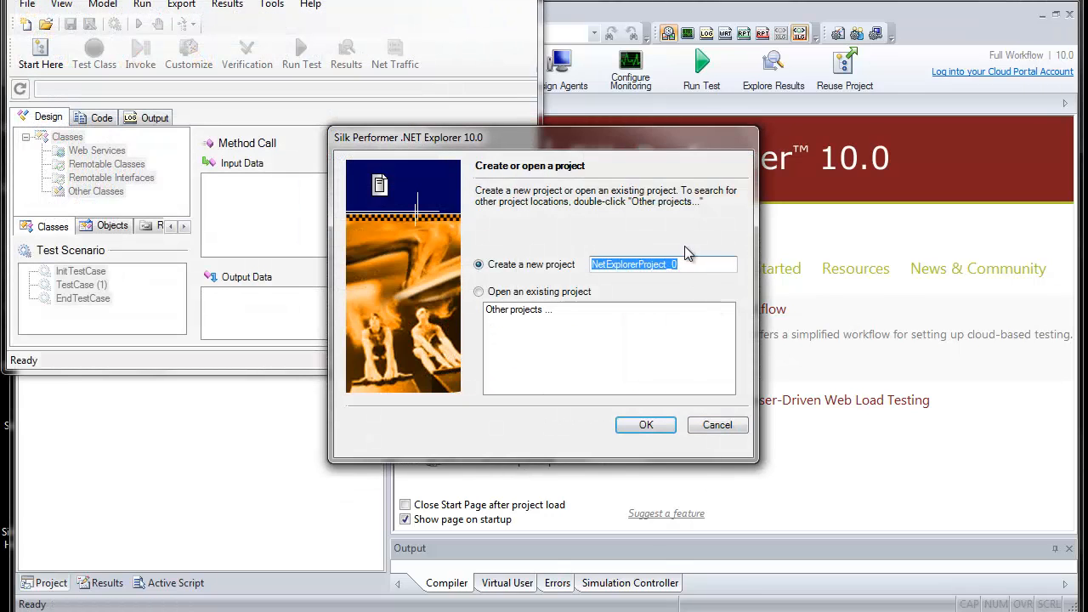
# Name the new project 'NetExplorerExample' and create it.
pyautogui.click(663, 264)
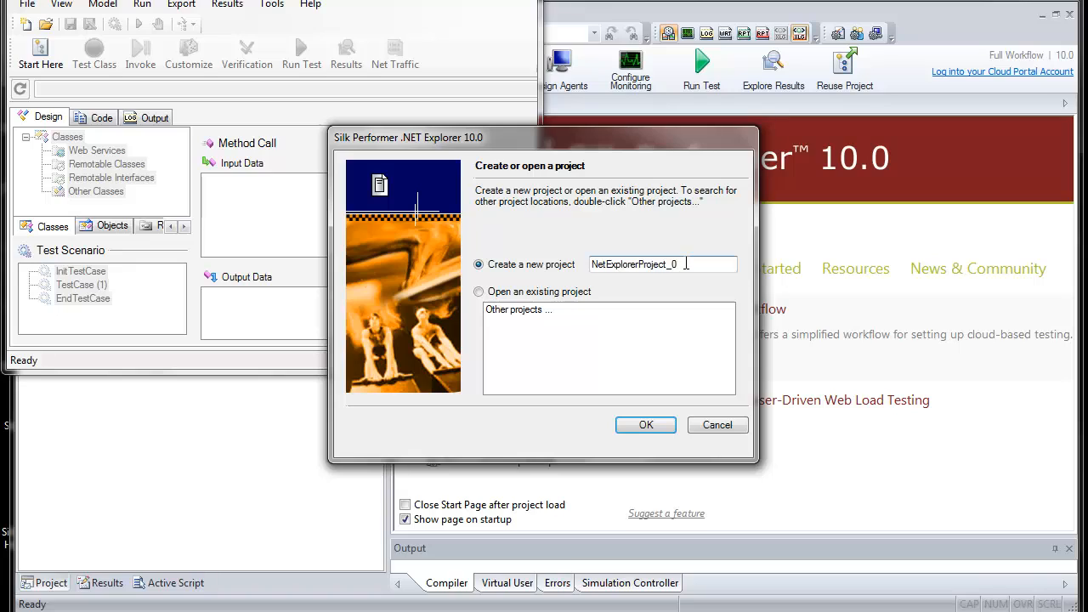
pyautogui.press('BackSpace')
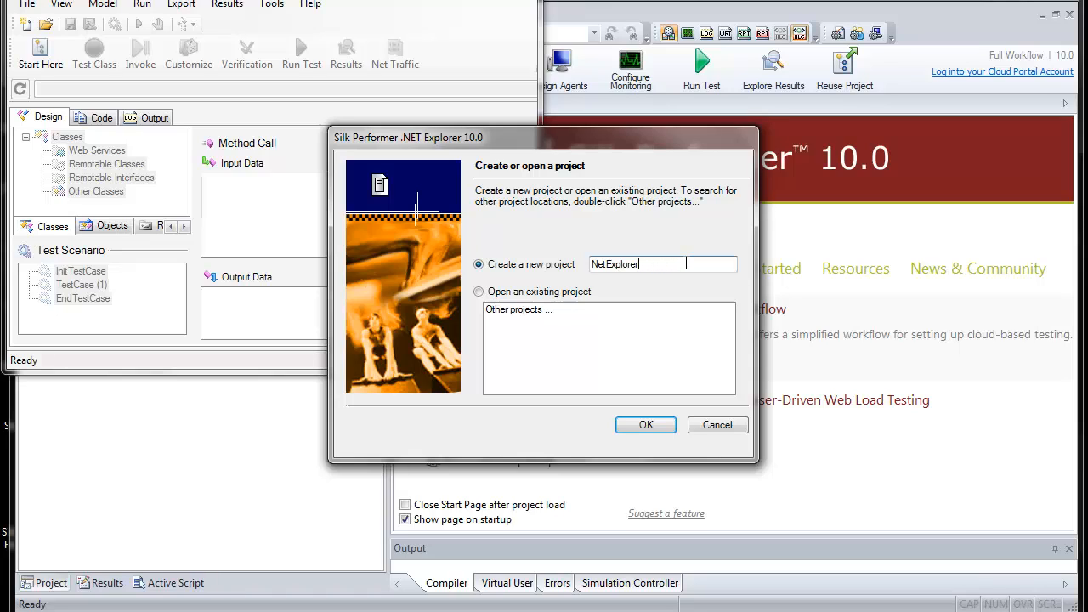
pyautogui.write('Ex')
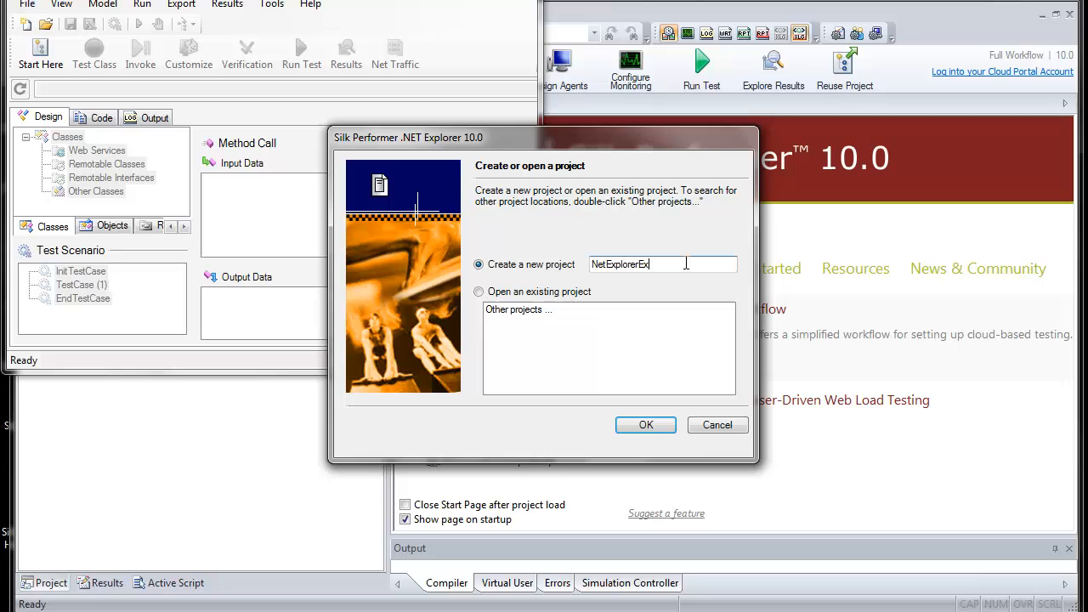
pyautogui.write('ample')
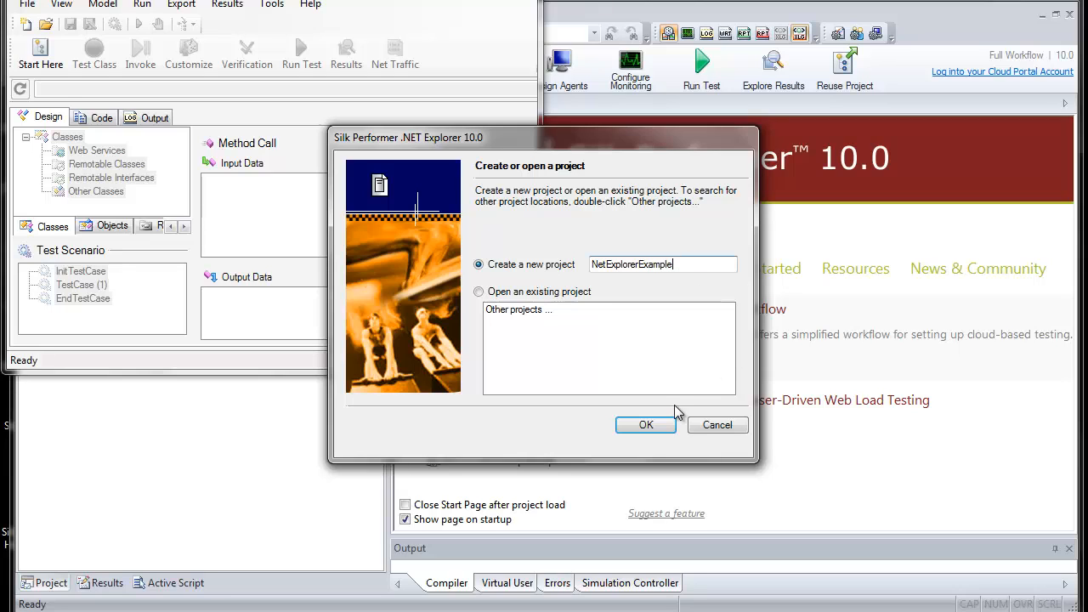
pyautogui.click(645, 425)
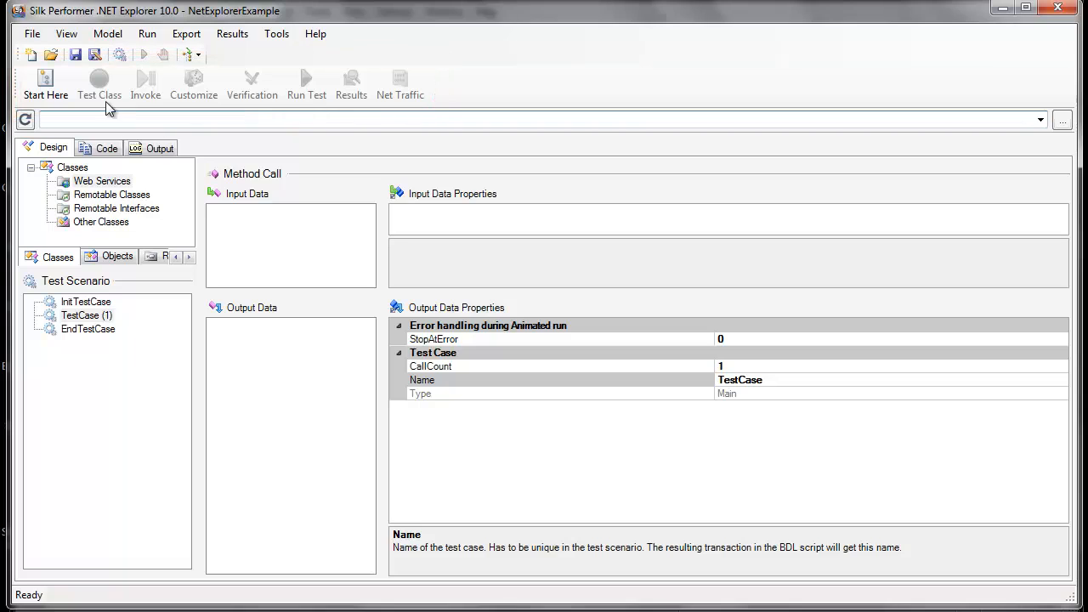
pyautogui.moveTo(46, 83)
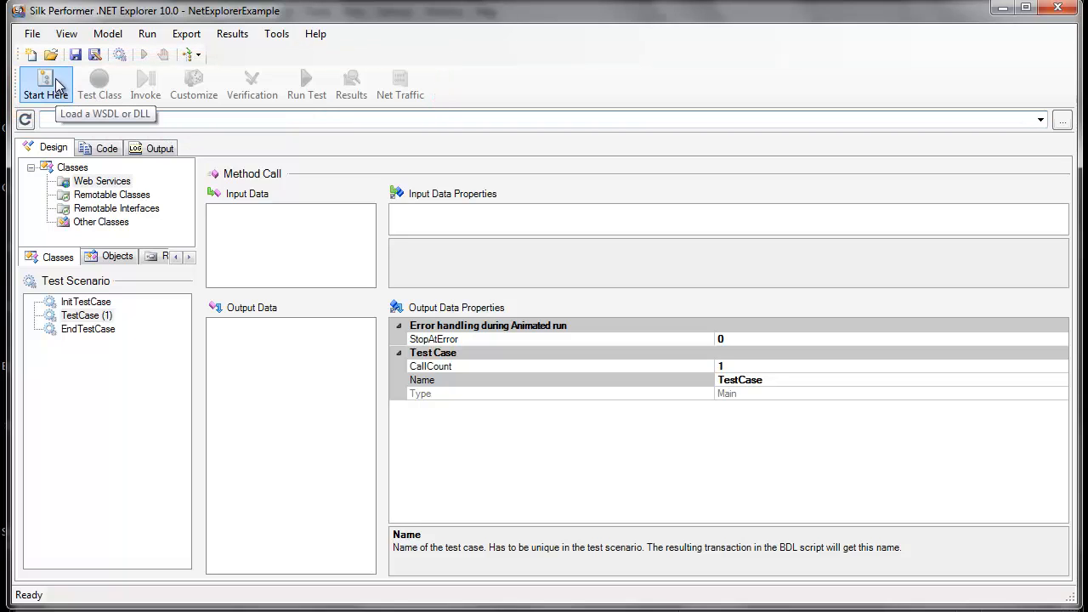
# Load the Borland sample web service WSDL via Start Here with Web Services.
pyautogui.click(45, 84)
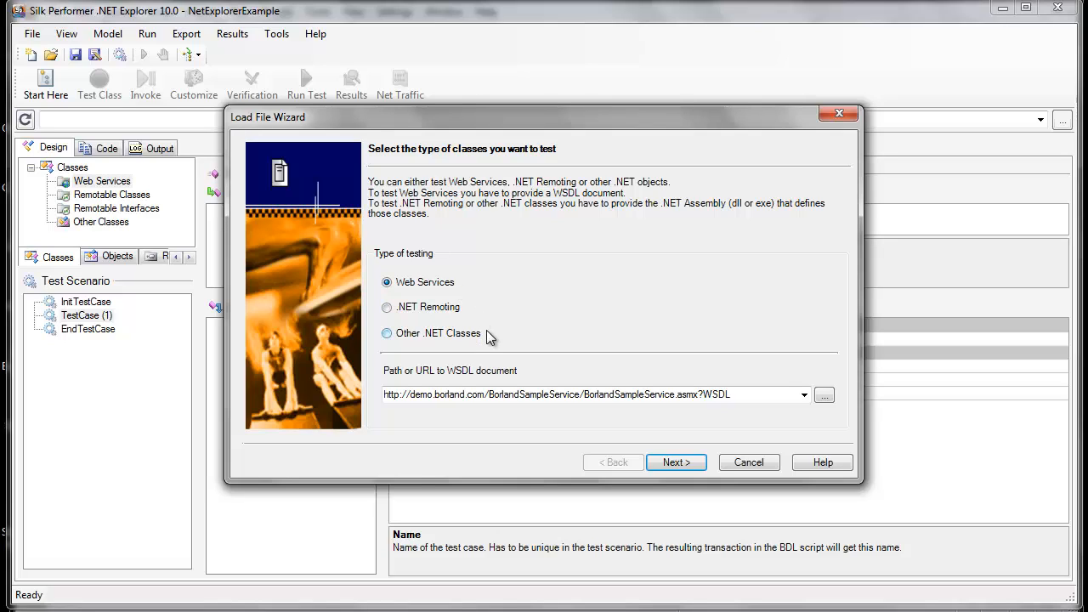
pyautogui.moveTo(650, 352)
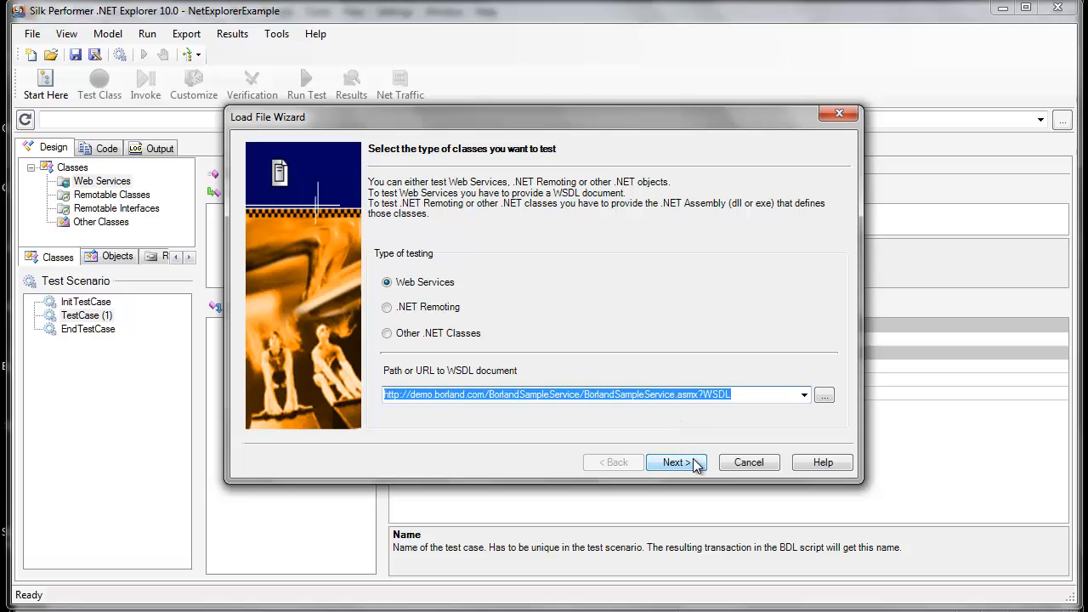
pyautogui.click(676, 462)
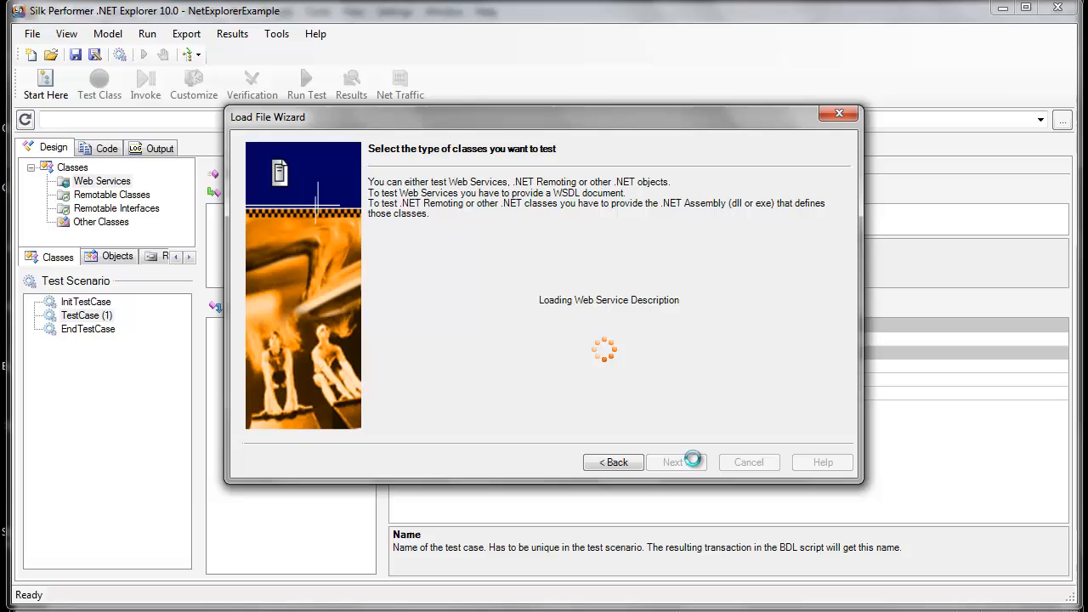
pyautogui.click(676, 461)
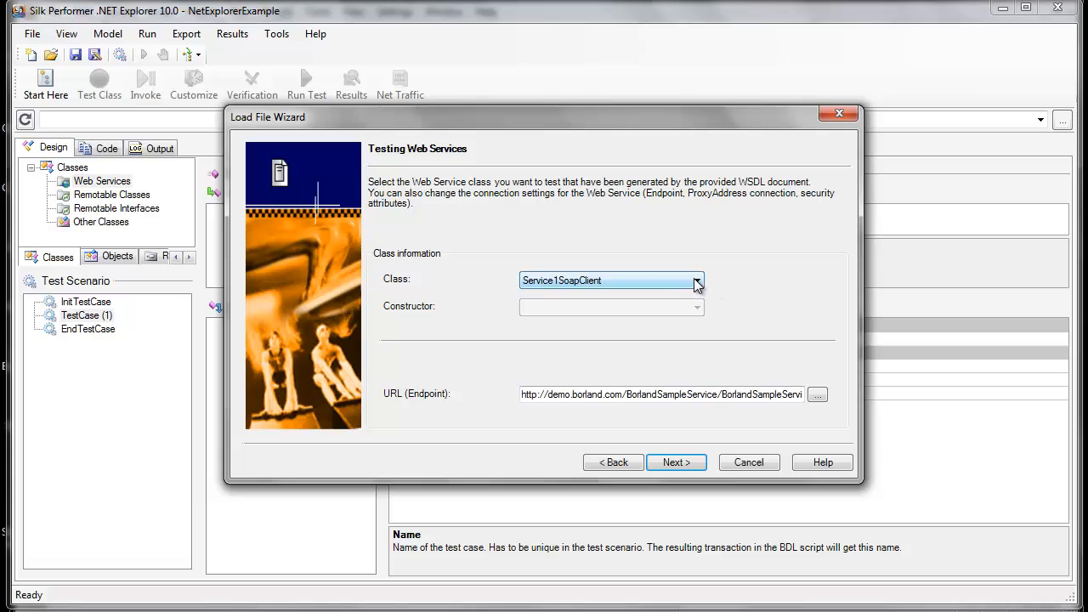
# Add the Service1SoapClient class to the existing TestCase and acknowledge the notice.
pyautogui.click(698, 280)
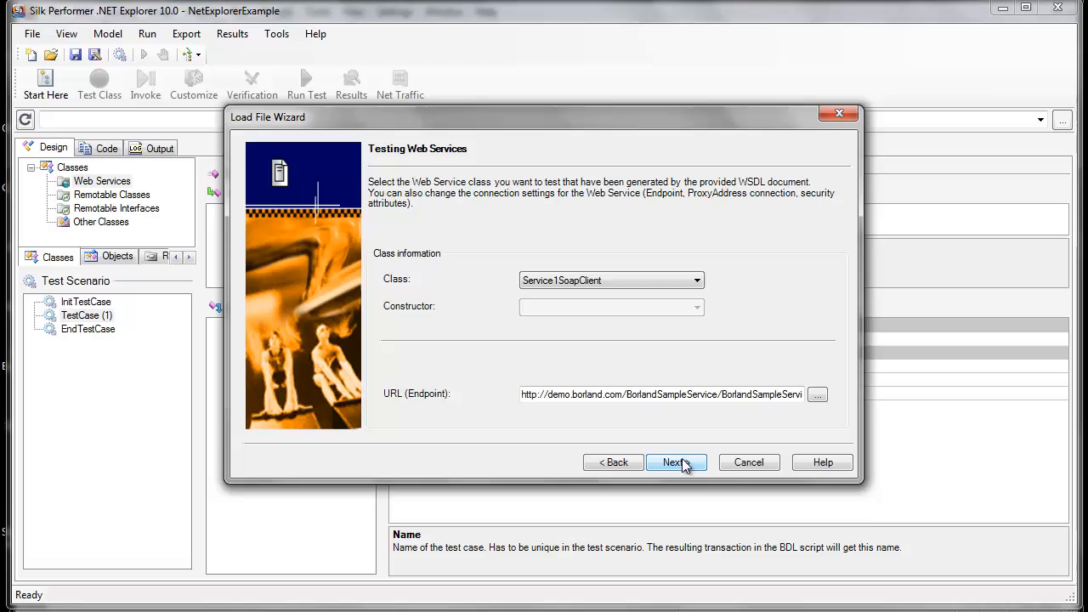
pyautogui.click(676, 462)
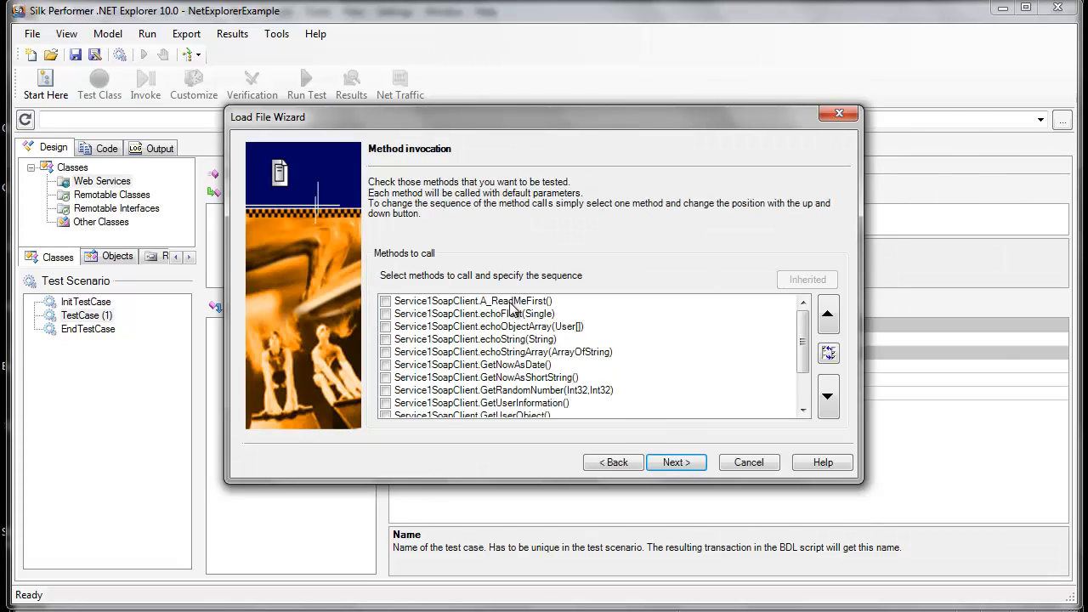
pyautogui.moveTo(503, 421)
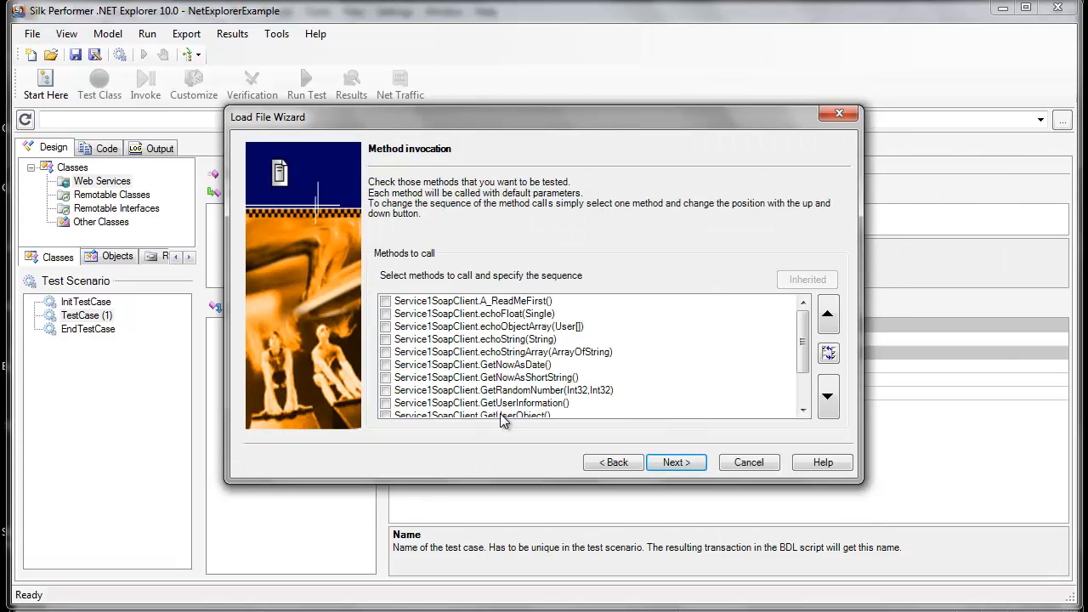
pyautogui.scroll(-3)
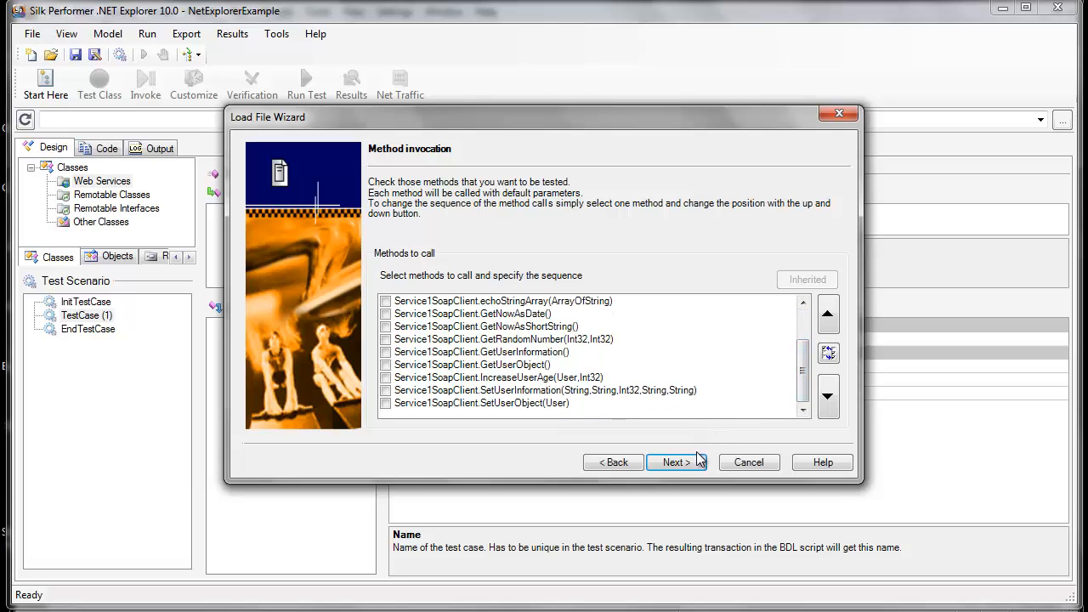
pyautogui.click(674, 461)
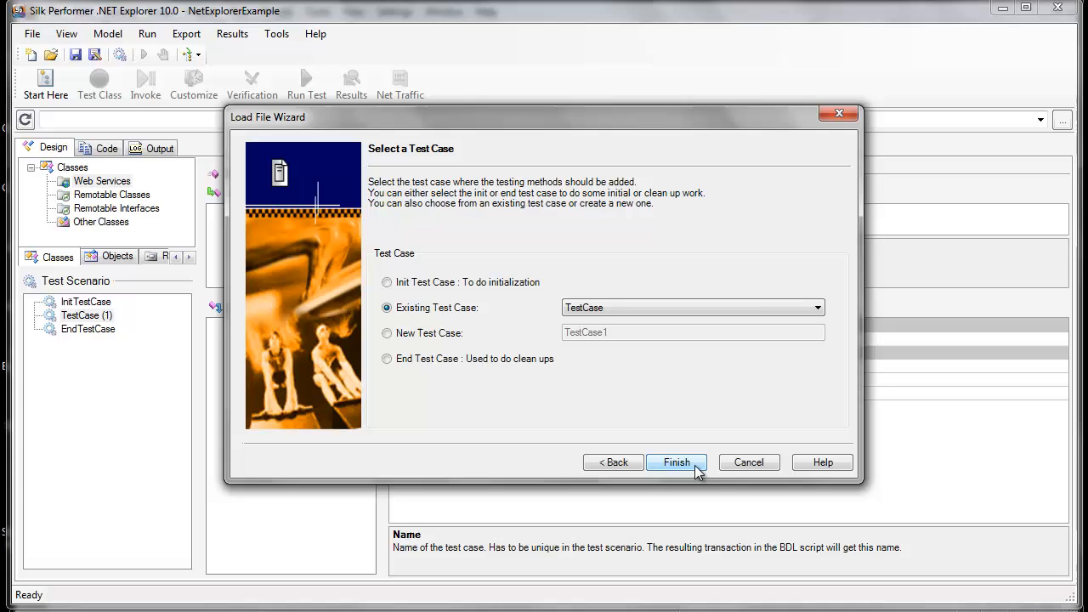
pyautogui.click(676, 462)
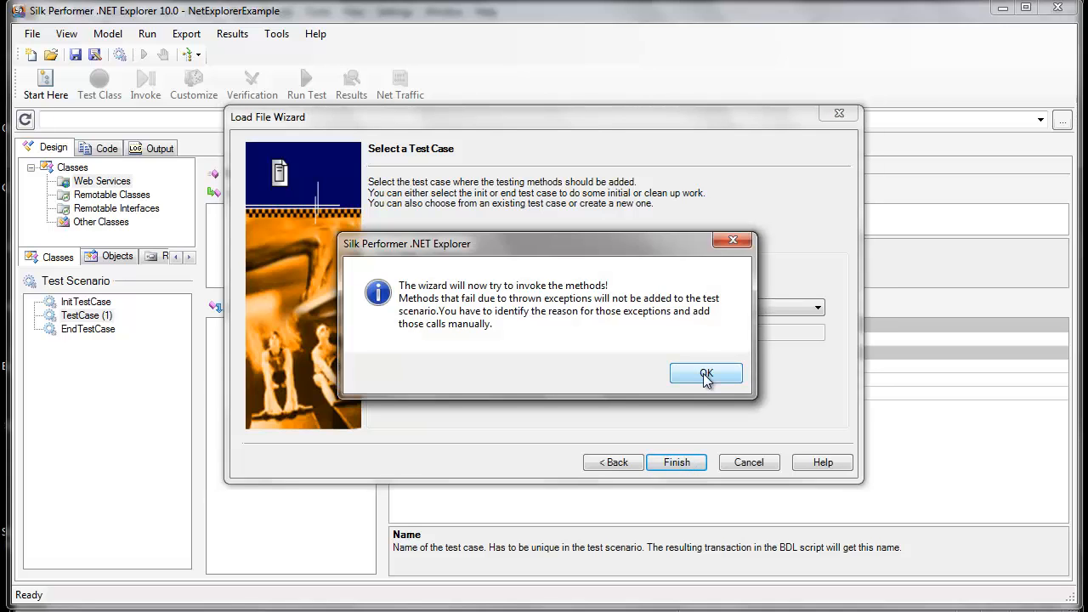
pyautogui.click(706, 374)
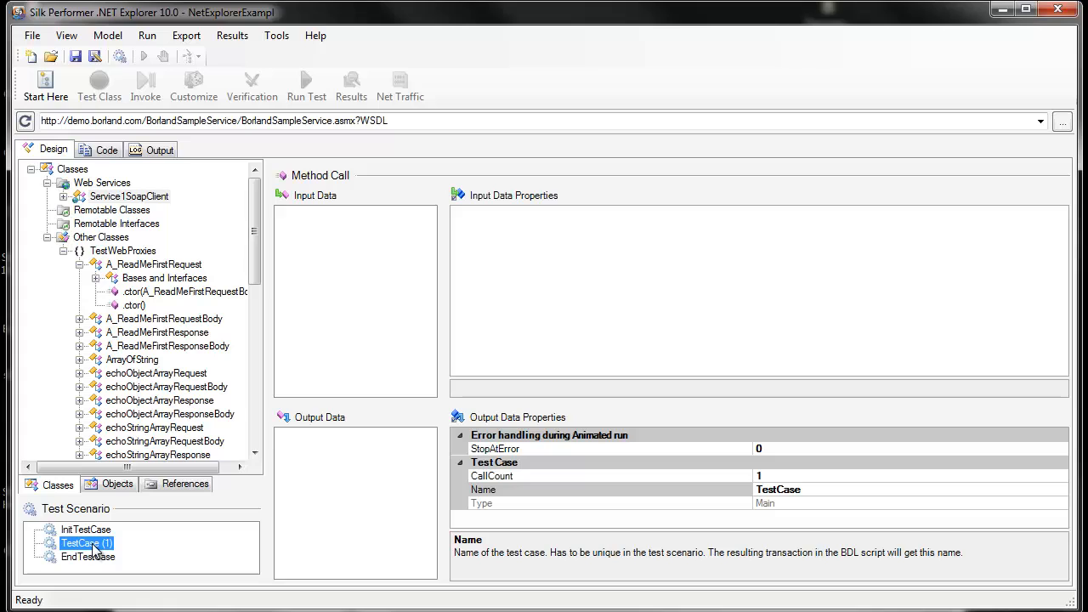
pyautogui.moveTo(143, 335)
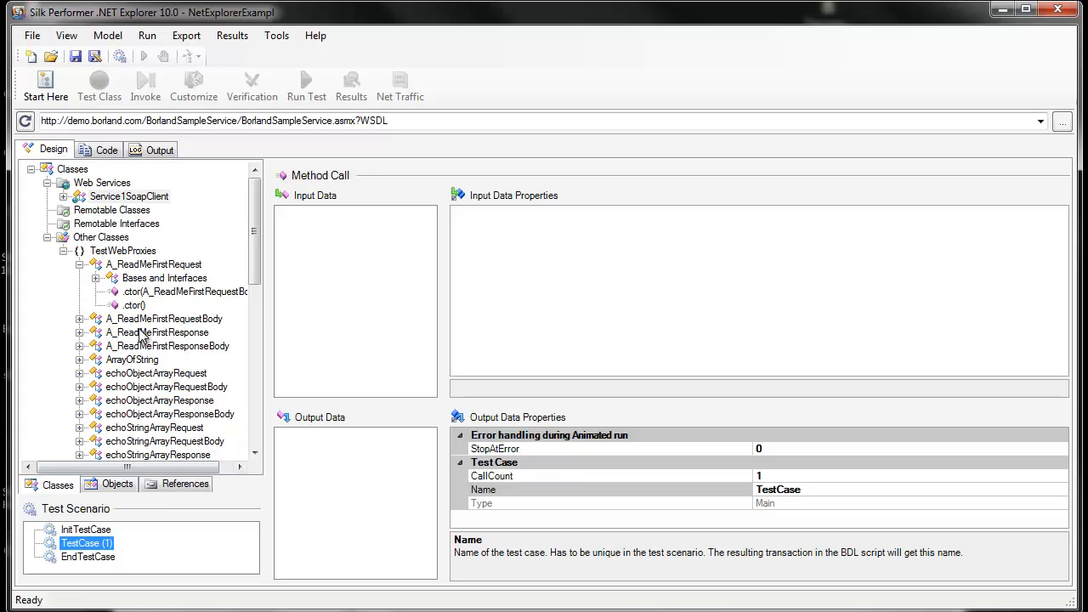
pyautogui.moveTo(72, 195)
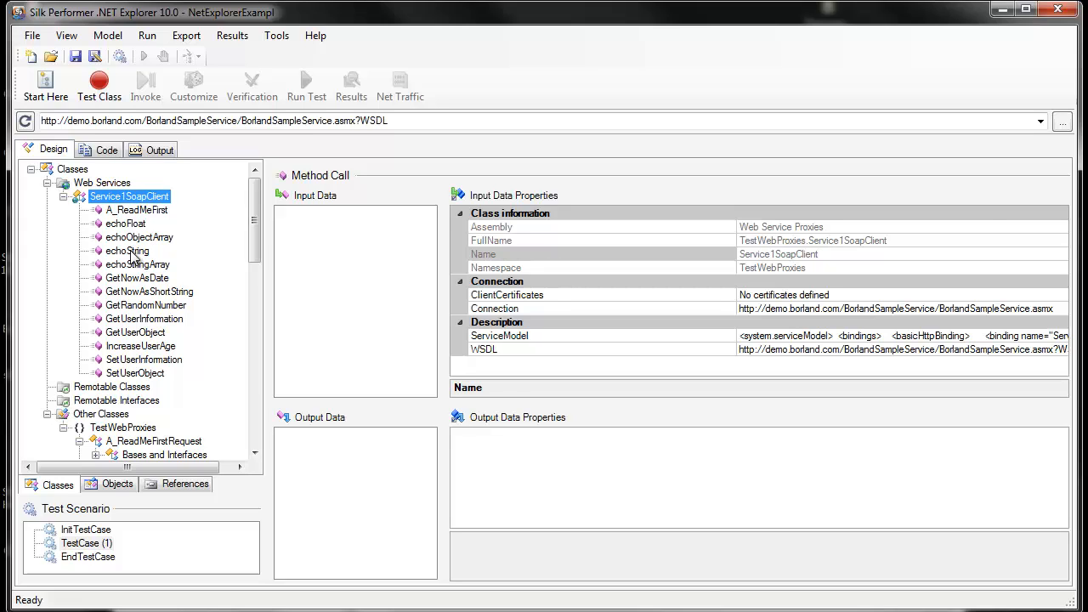
# Select Service1SoapClient's echoString method and invoke it.
pyautogui.click(127, 250)
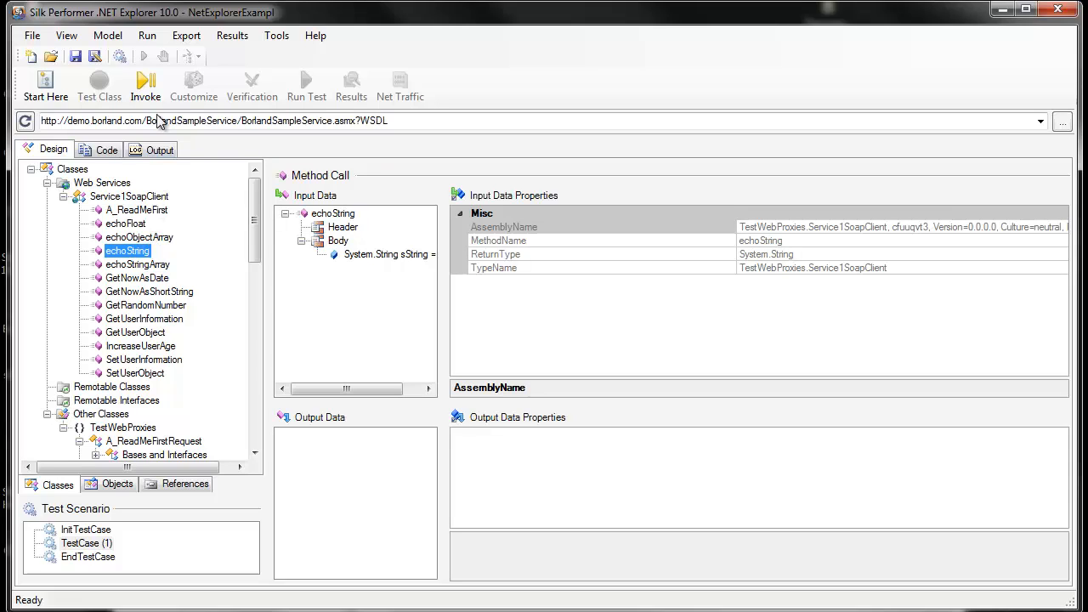
pyautogui.moveTo(146, 85)
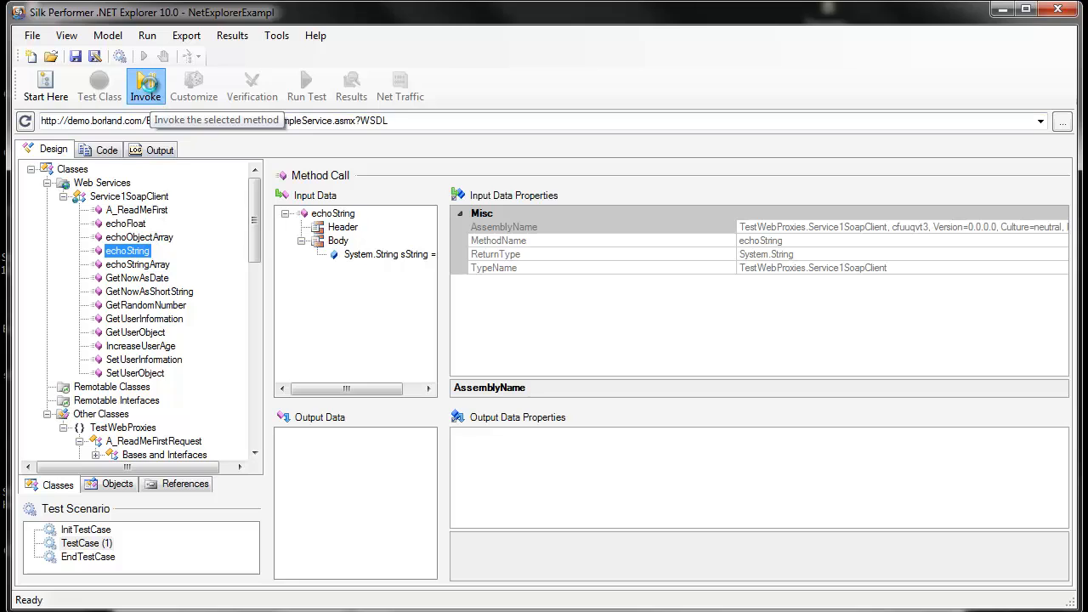
pyautogui.click(146, 81)
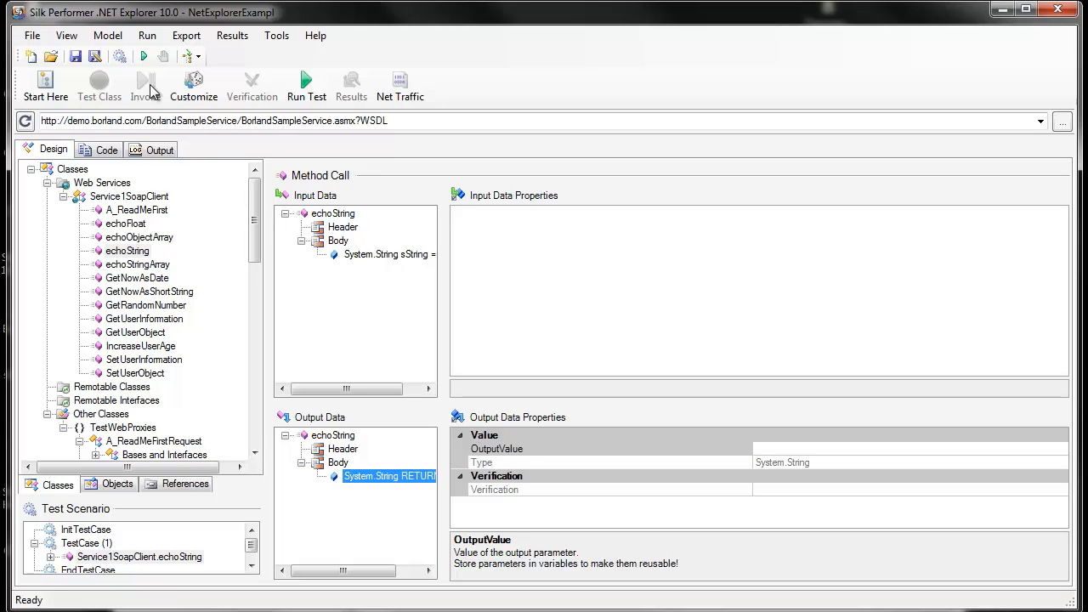
pyautogui.moveTo(376, 249)
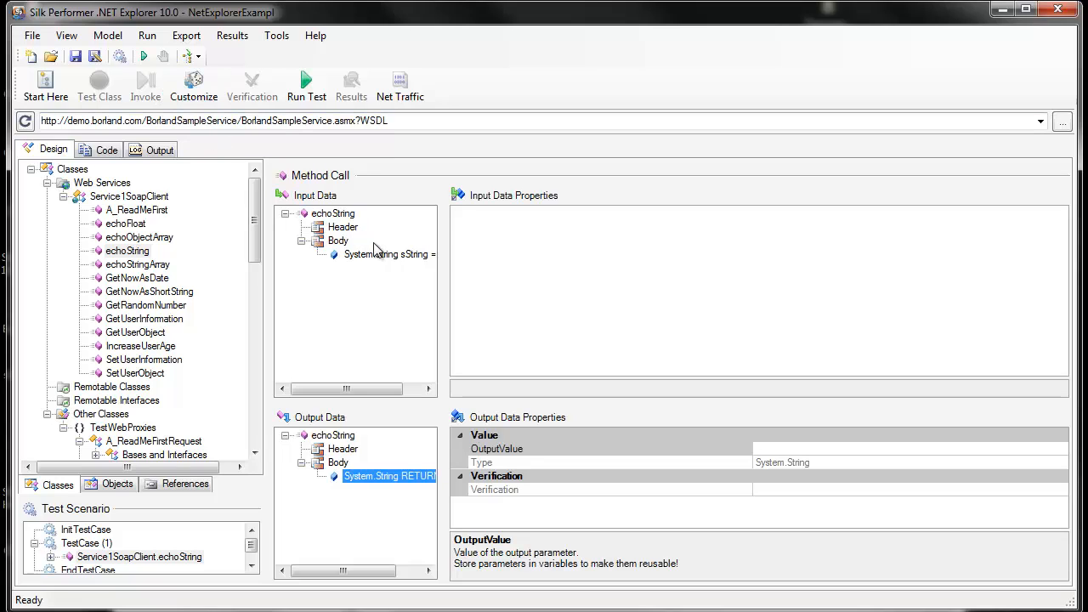
# Enter 'Hello, world!' as the echoString InputValue.
pyautogui.click(387, 253)
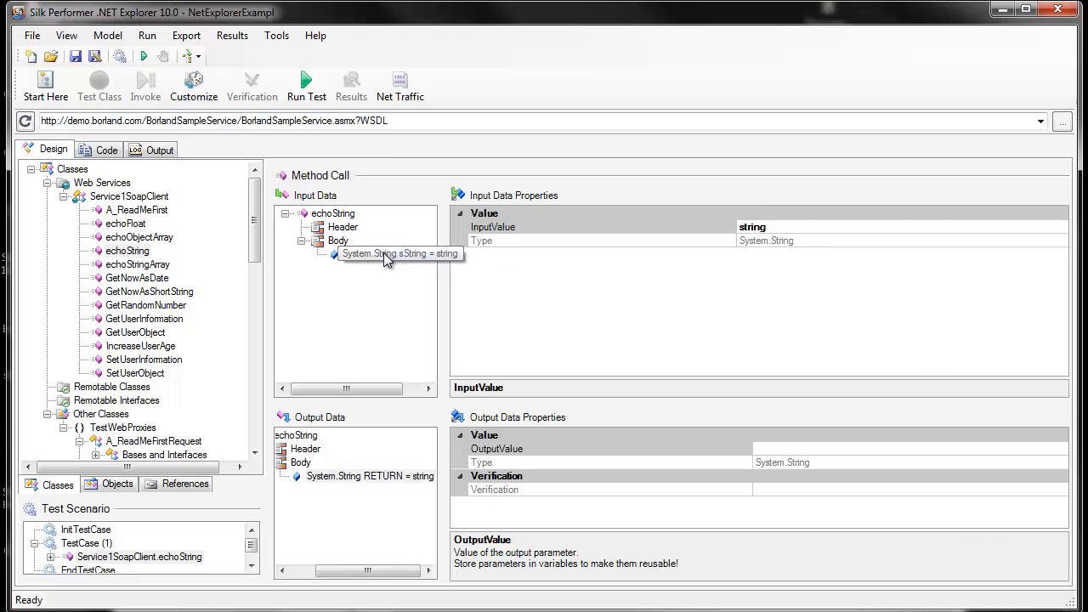
pyautogui.click(387, 254)
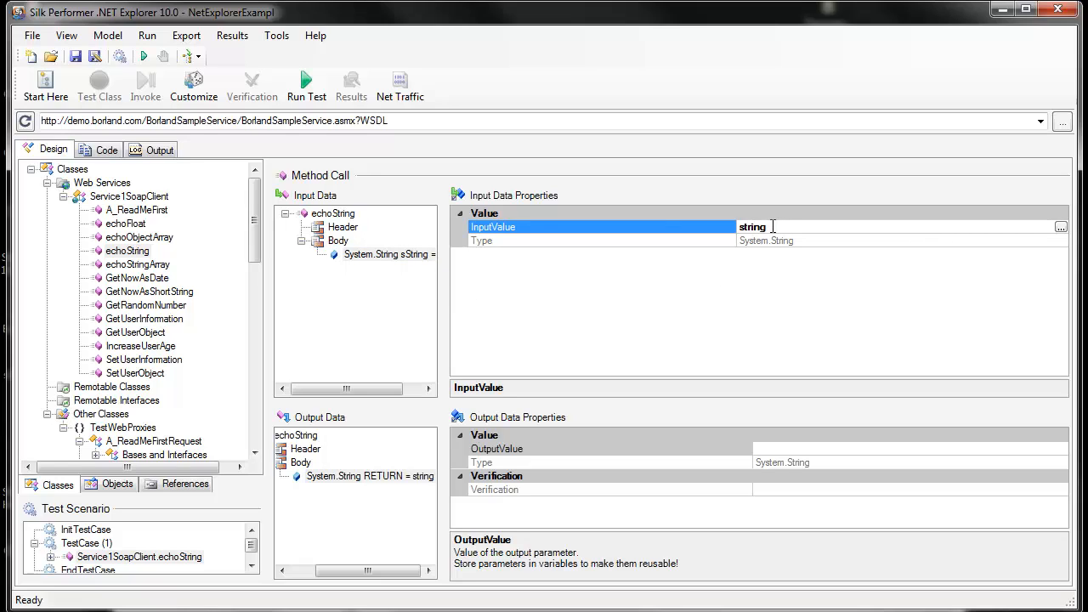
pyautogui.doubleClick(753, 227)
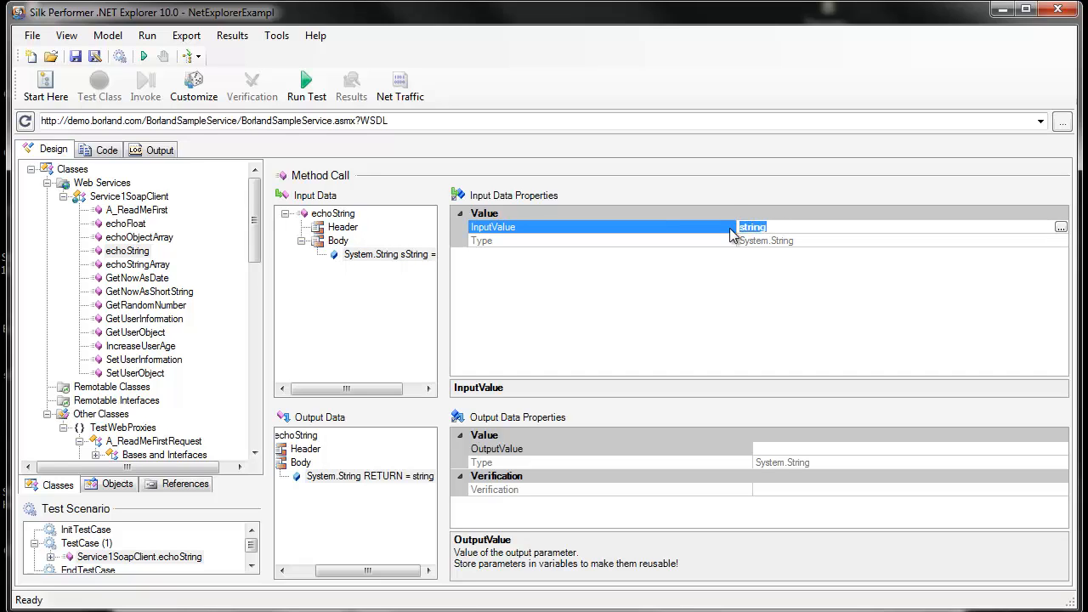
pyautogui.write('Hello')
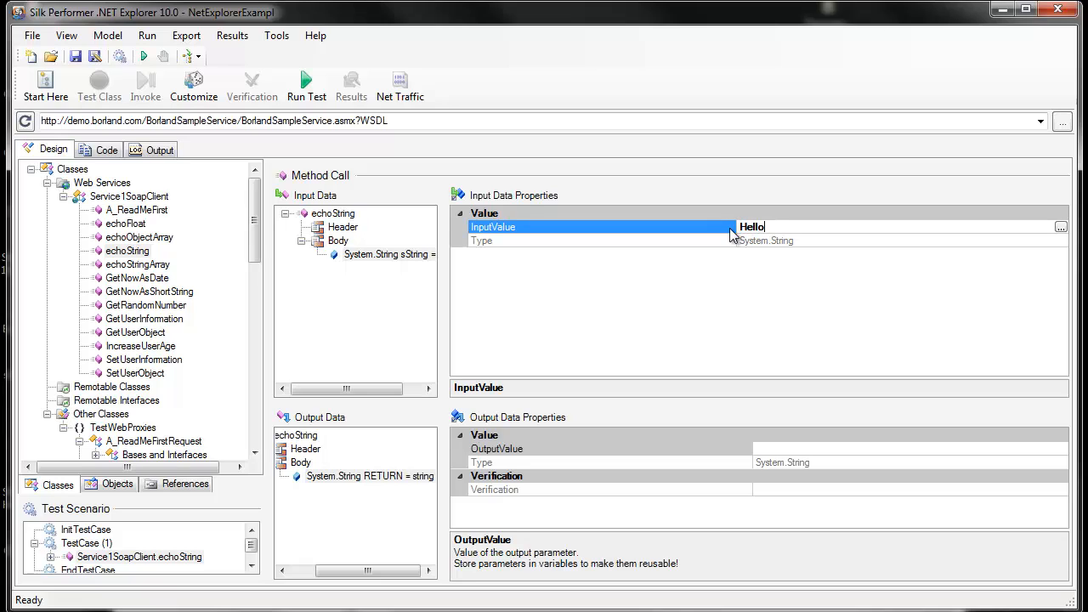
pyautogui.write(', world')
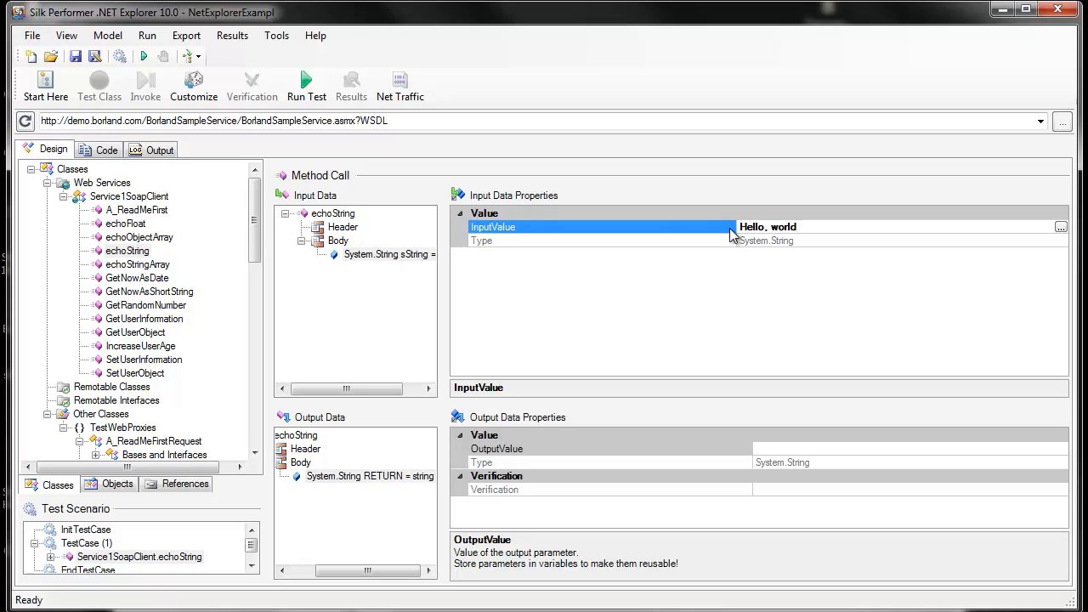
pyautogui.write('!')
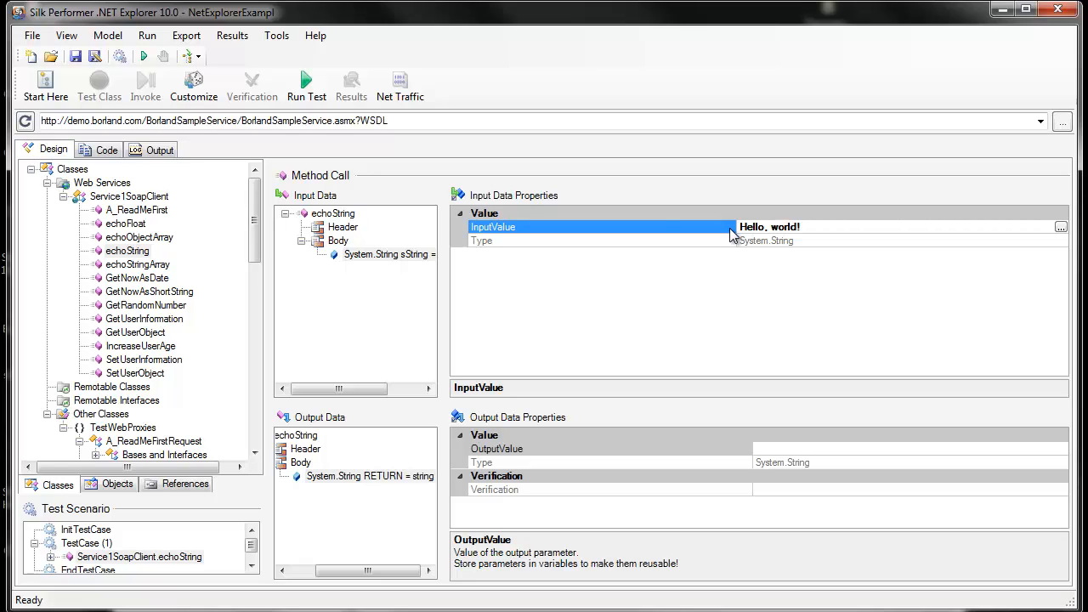
pyautogui.moveTo(529, 457)
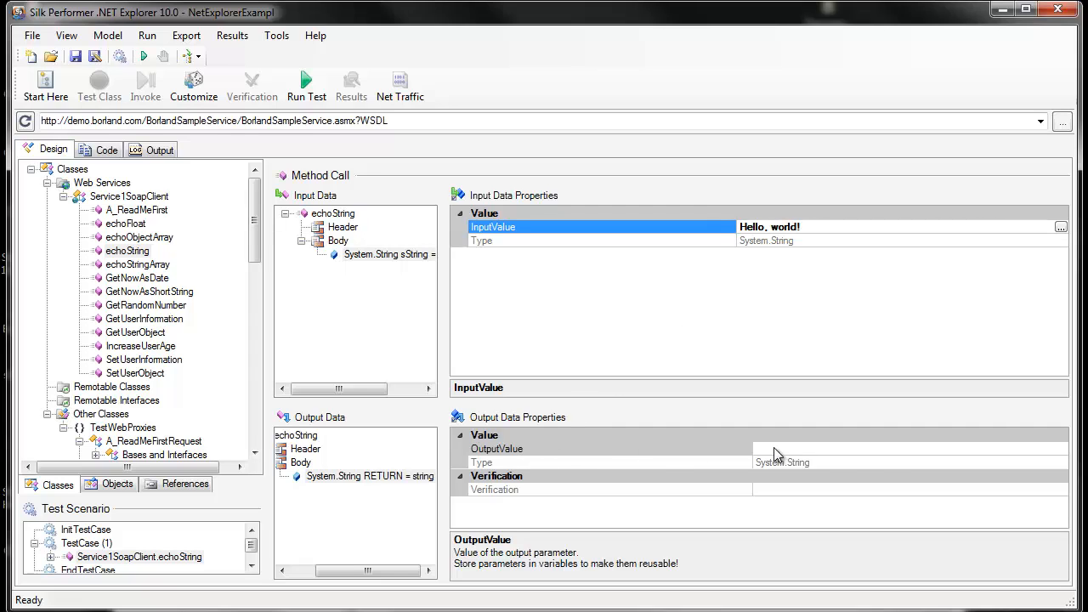
# Save the echoString OutputValue to the local variable mString.
pyautogui.click(608, 448)
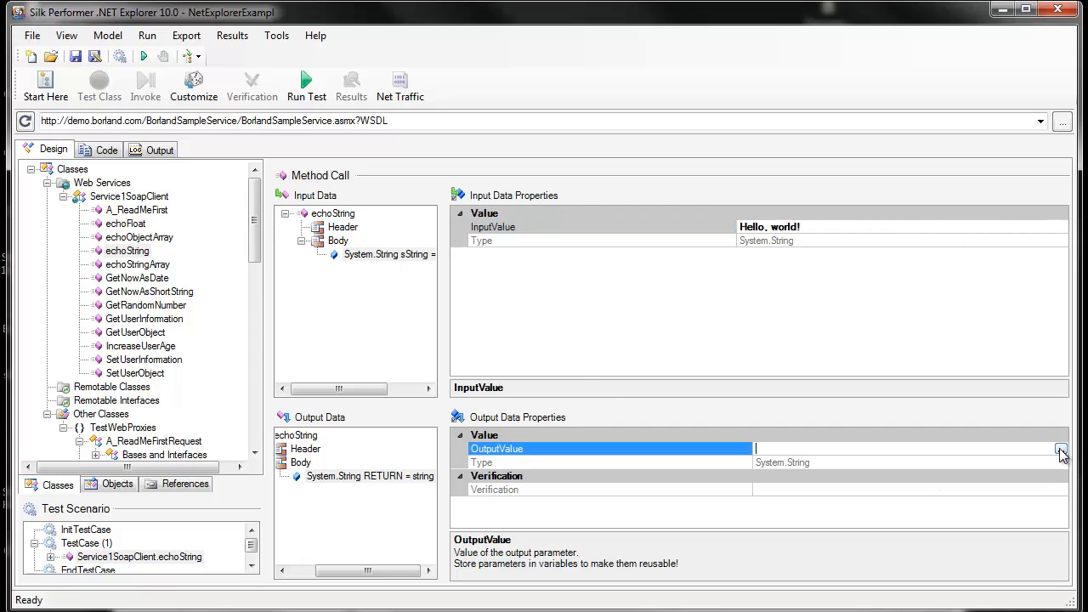
pyautogui.click(1062, 449)
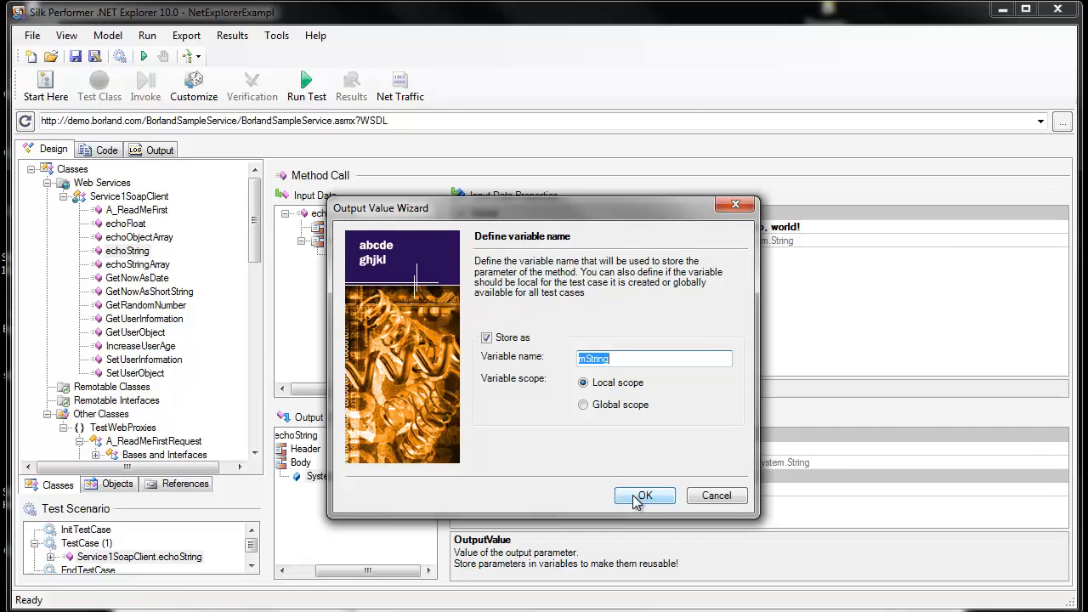
pyautogui.click(644, 496)
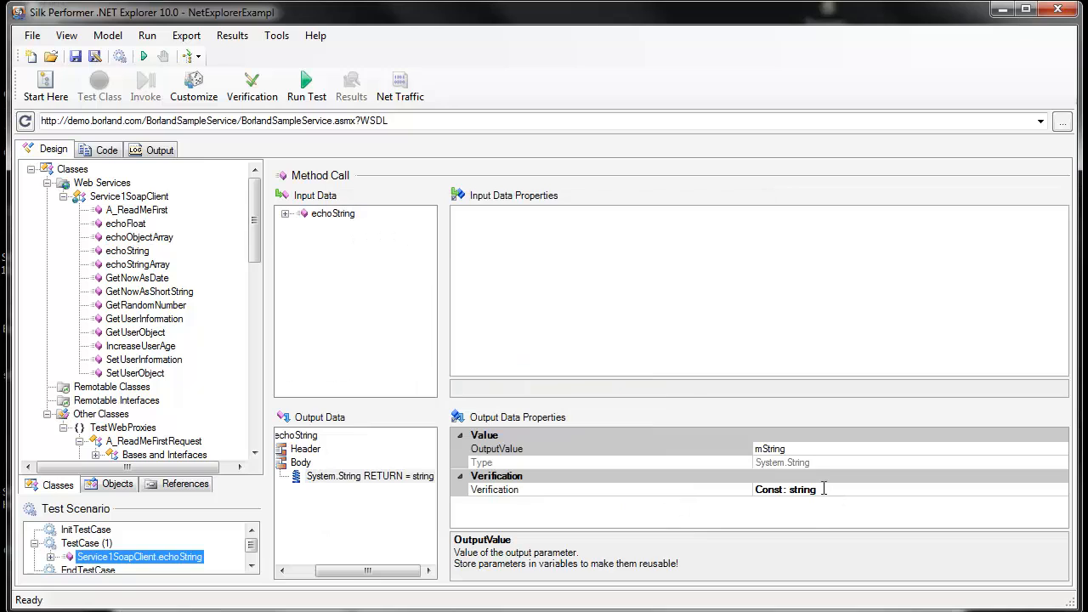
# Add a constant-string verification expecting 'Hello, world!' on the return value.
pyautogui.click(494, 489)
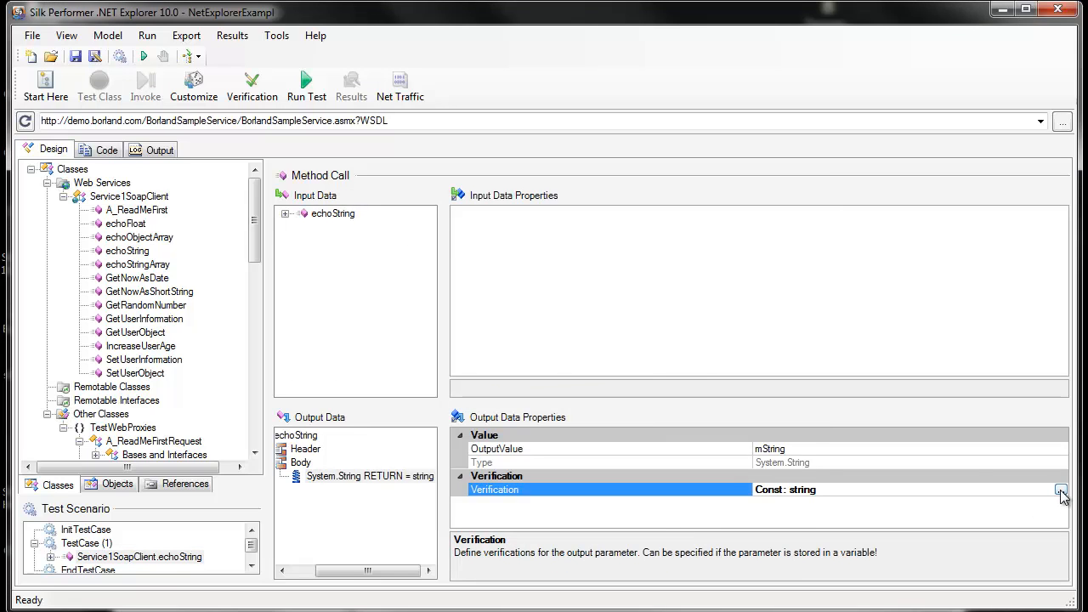
pyautogui.click(1062, 490)
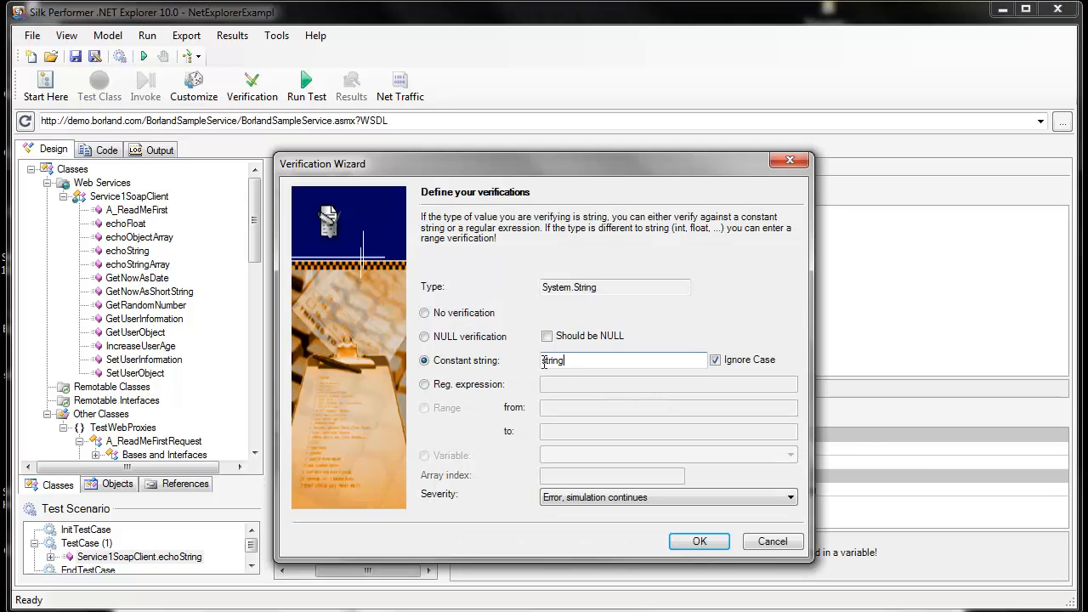
pyautogui.write('Hello, world!')
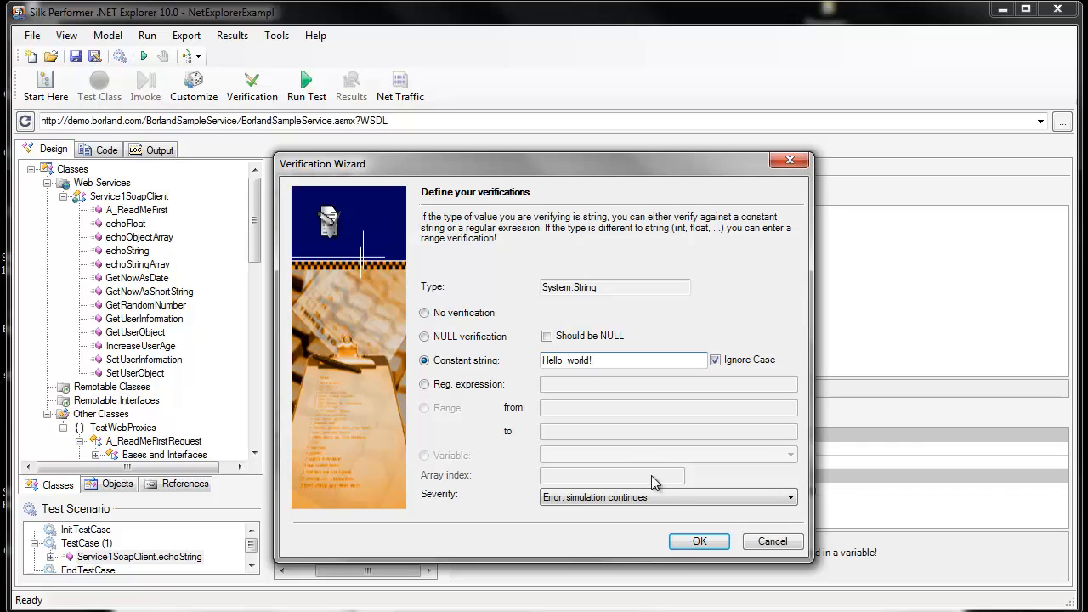
pyautogui.click(699, 542)
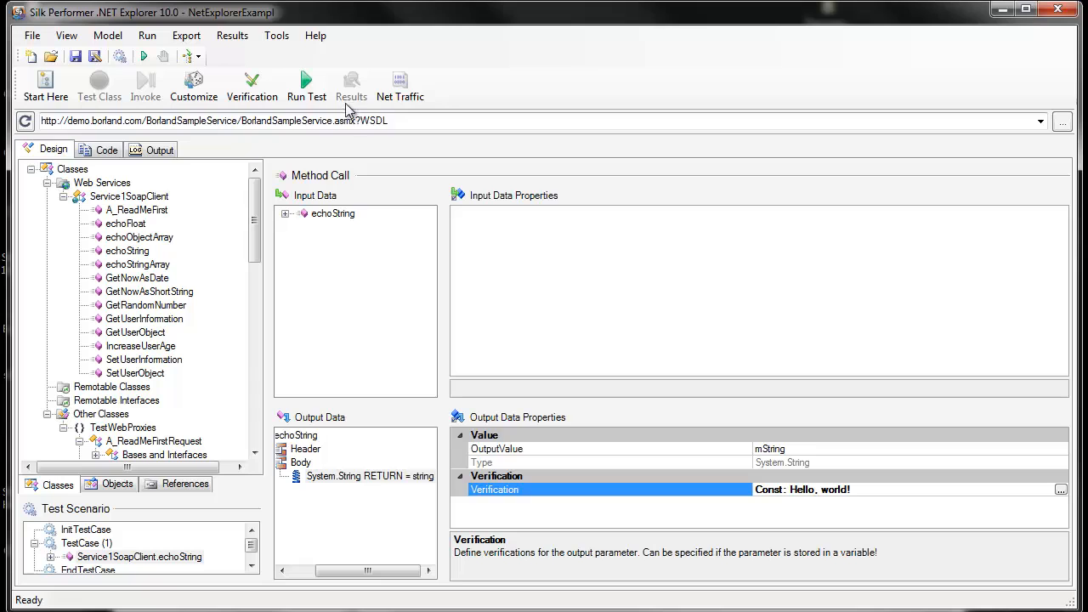
# Run all test cases with verifications and expand the echoString node.
pyautogui.click(306, 85)
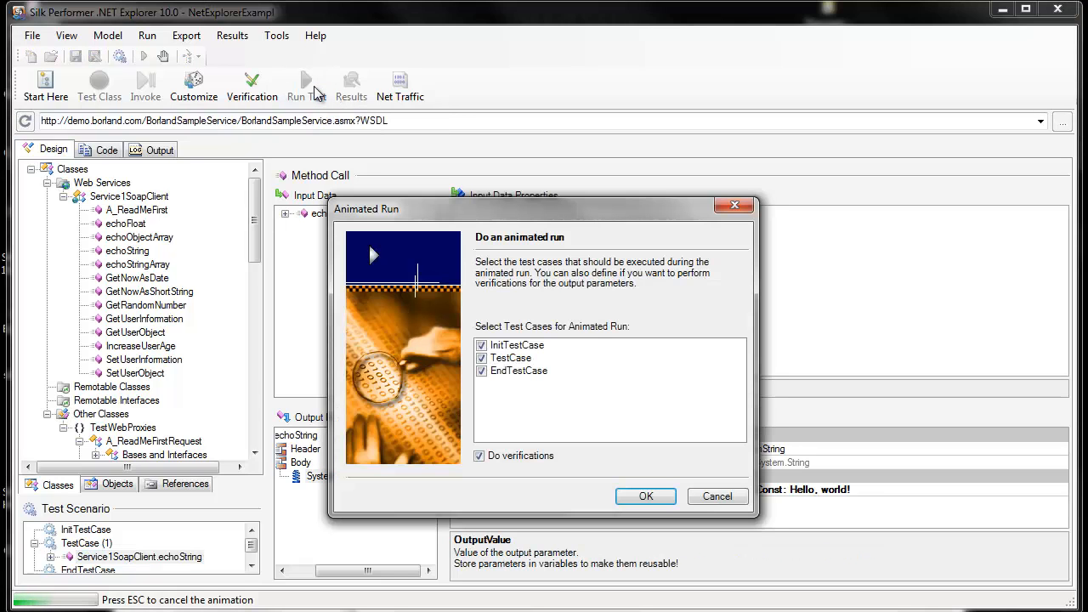
pyautogui.click(646, 496)
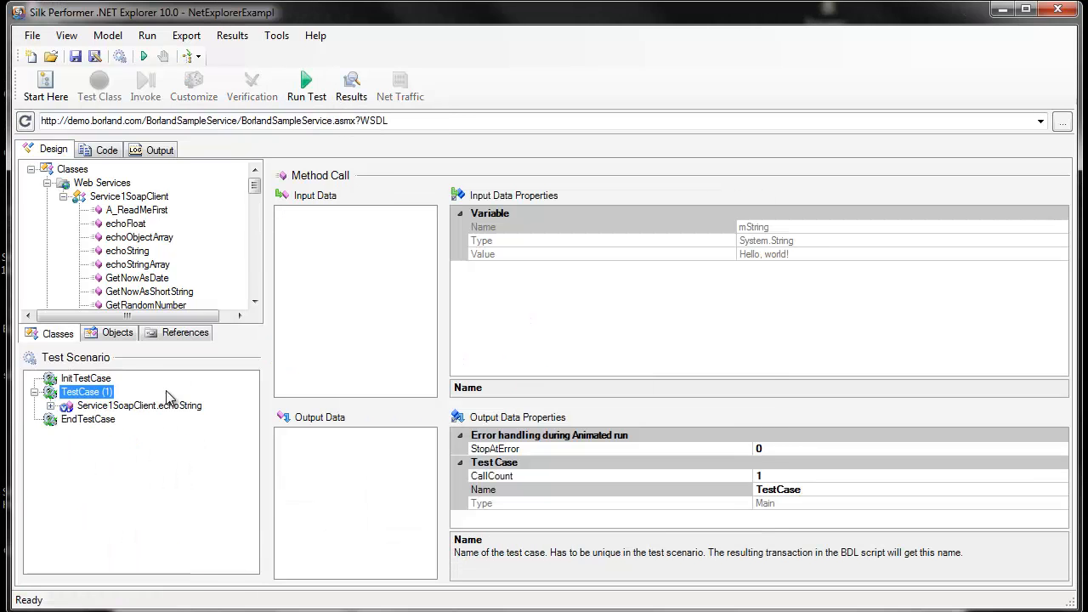
pyautogui.moveTo(79, 414)
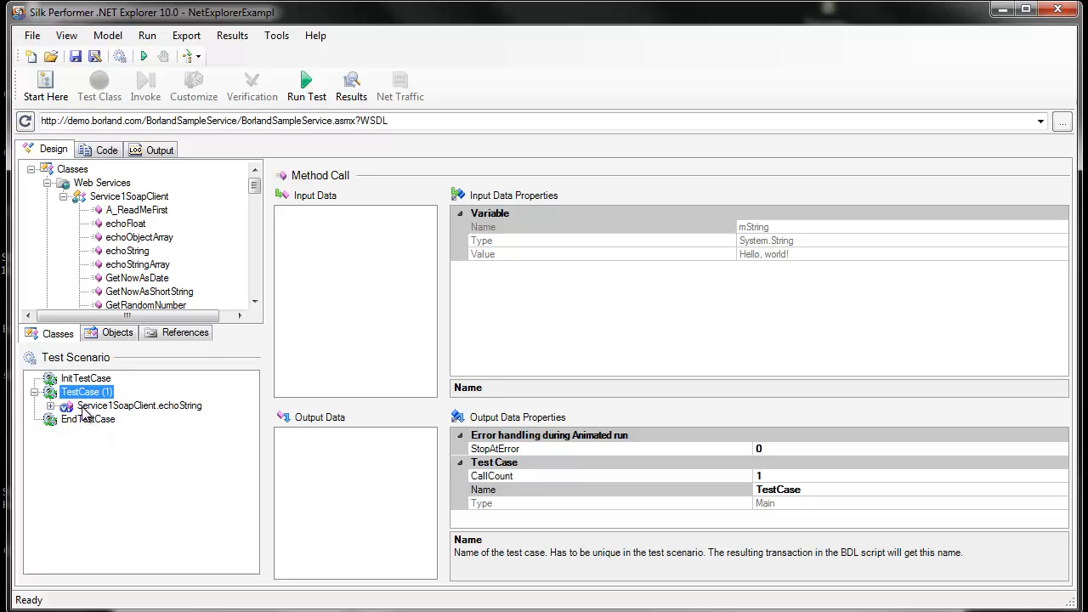
pyautogui.click(50, 405)
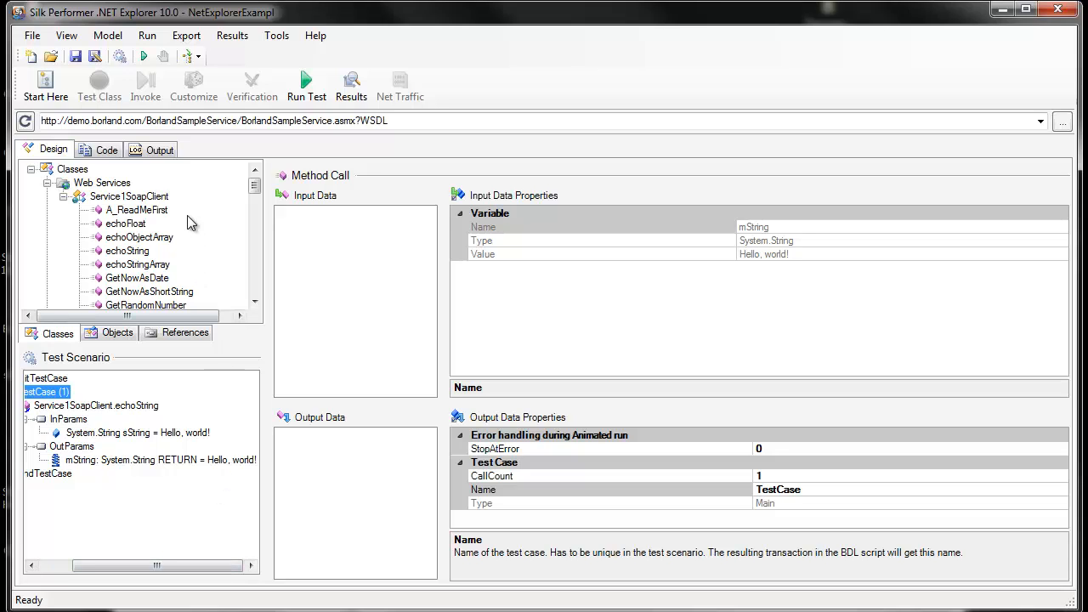
# Open the Output tab to view the test run log.
pyautogui.click(160, 149)
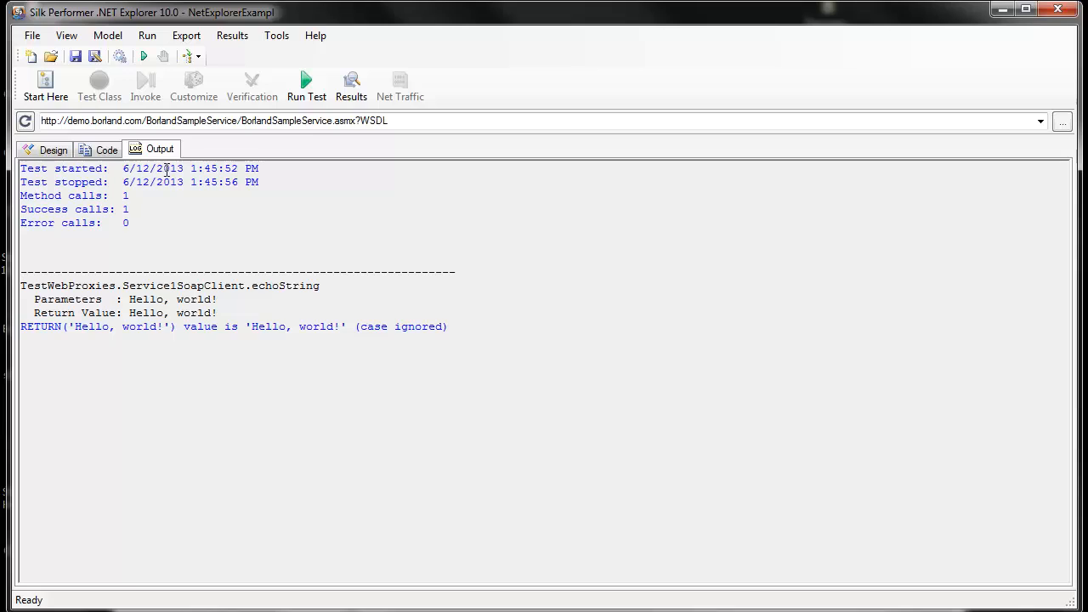
pyautogui.moveTo(224, 298)
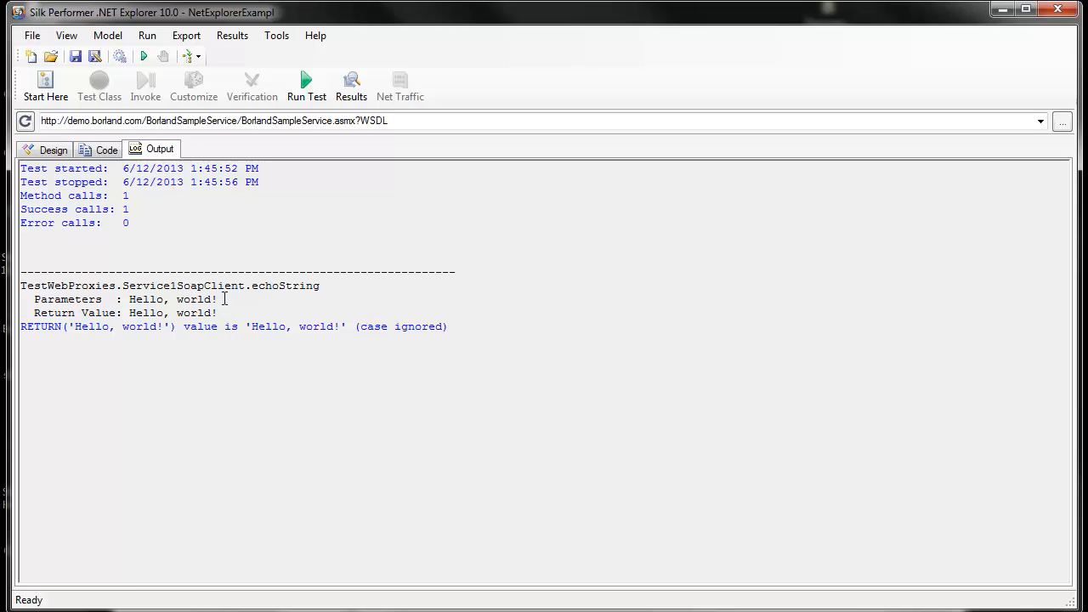
pyautogui.moveTo(224, 313)
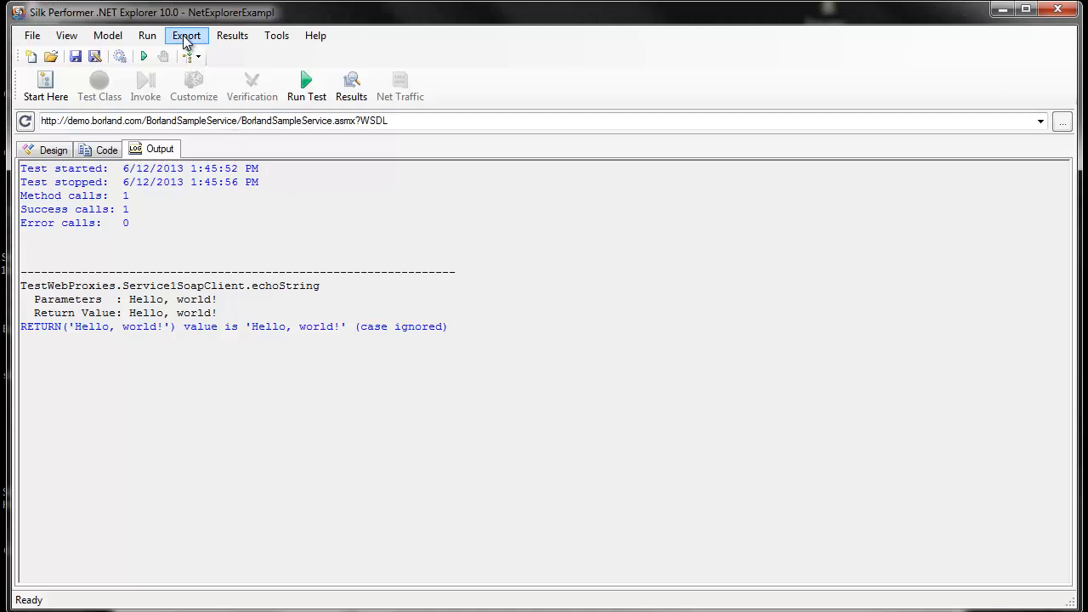
# Choose Export > Silk Performer .NET Project to bring up the Export Project dialog.
pyautogui.click(186, 35)
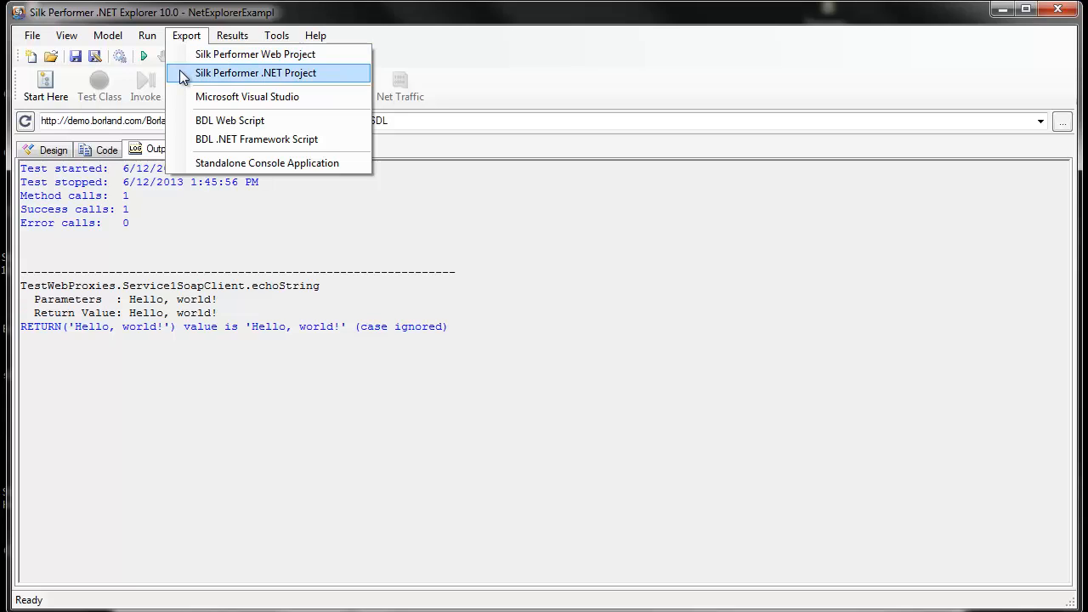
pyautogui.moveTo(248, 96)
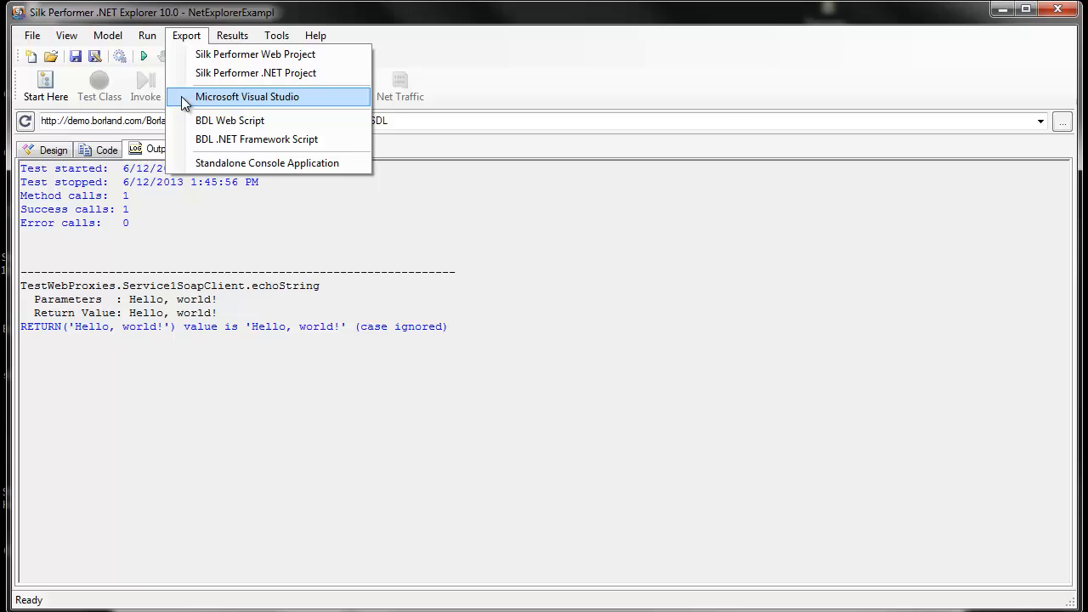
pyautogui.moveTo(255, 53)
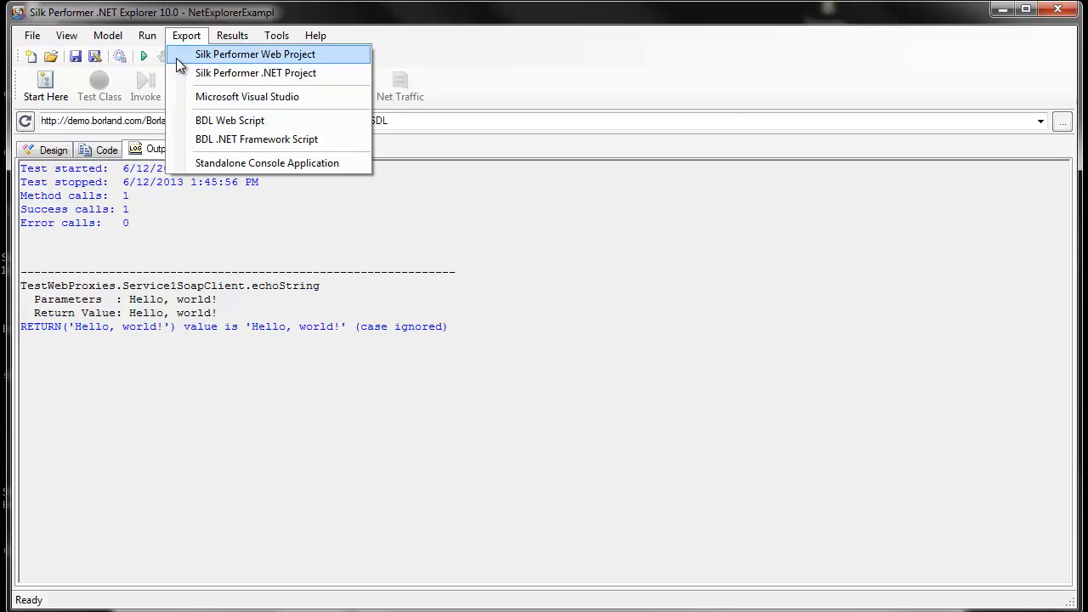
pyautogui.click(255, 53)
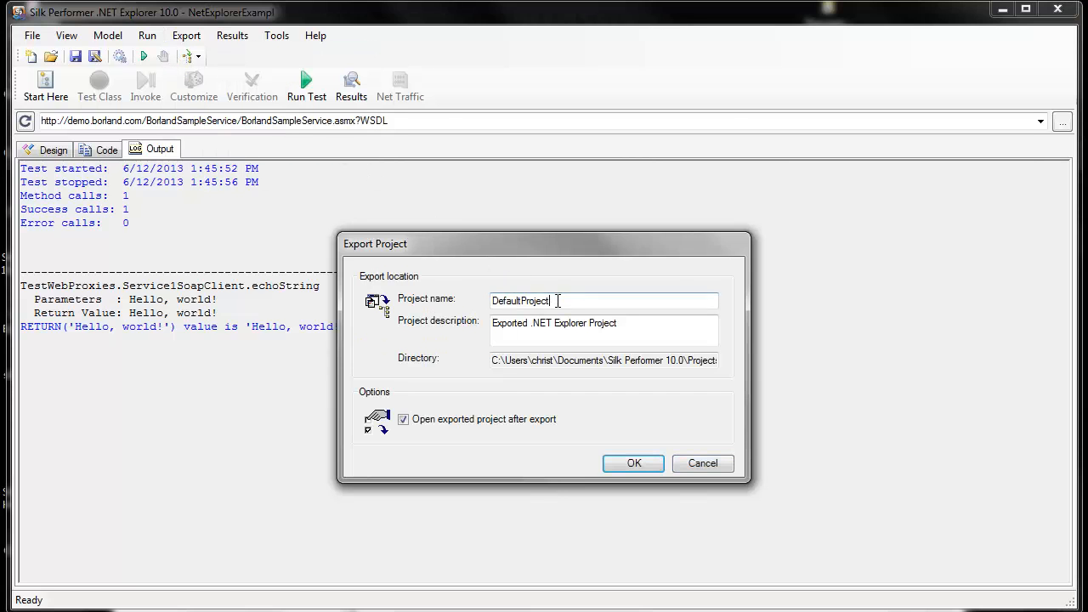
# Name the exported project 'DotNETExample'.
pyautogui.write('D')
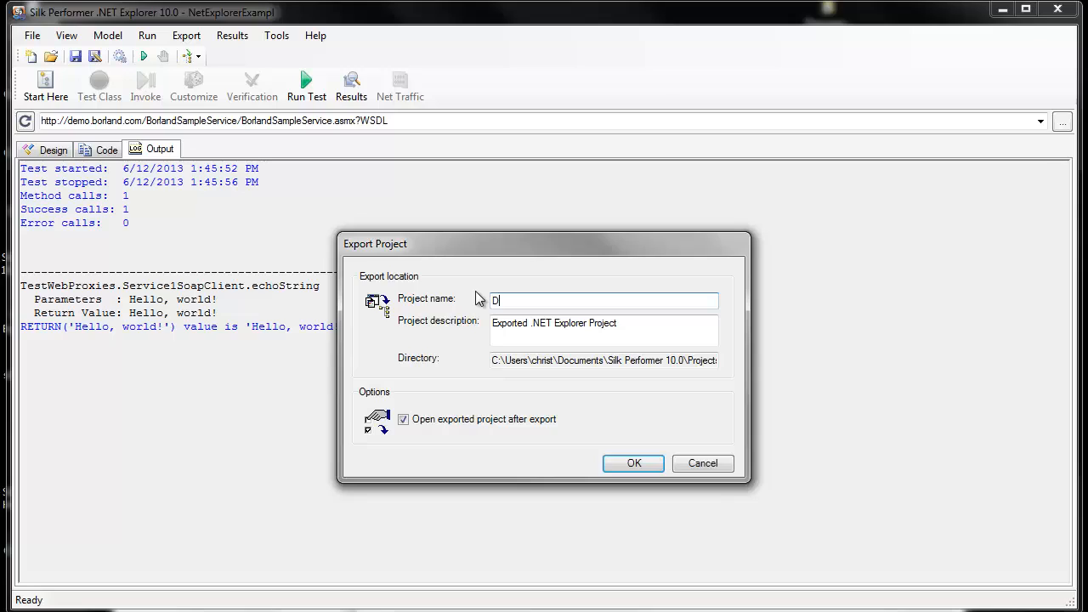
pyautogui.write('otNET')
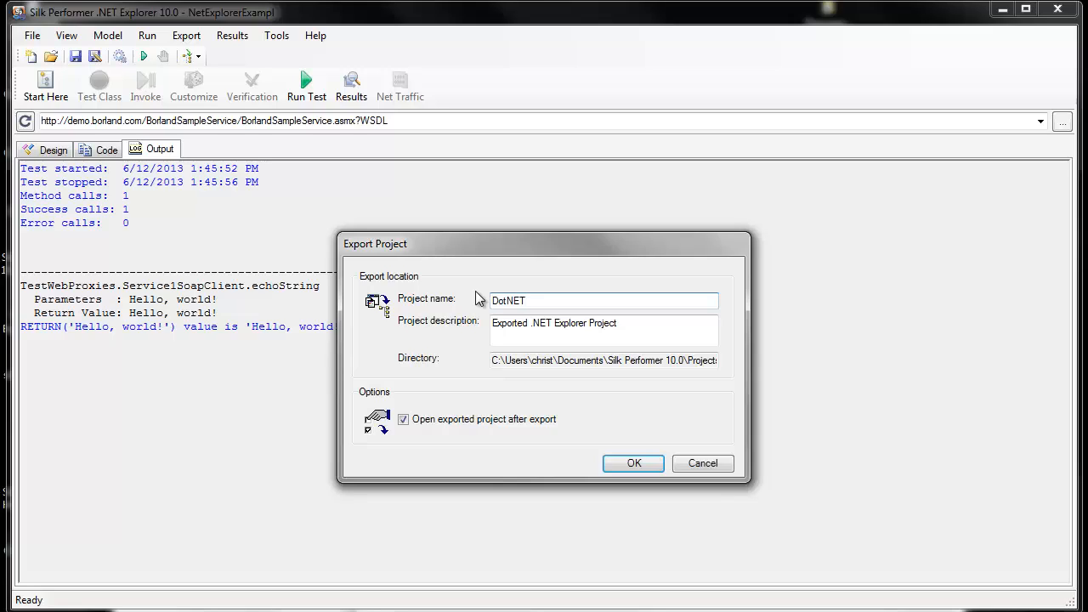
pyautogui.write('Example')
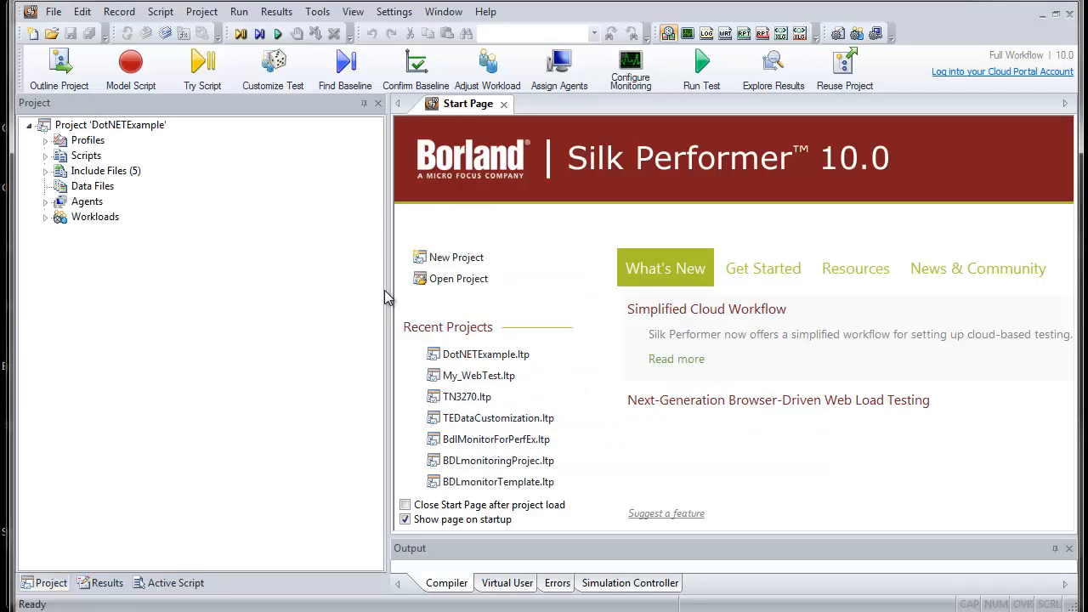
# Expand Scripts in the project tree and open DotNETExample.bdf in the editor.
pyautogui.click(45, 156)
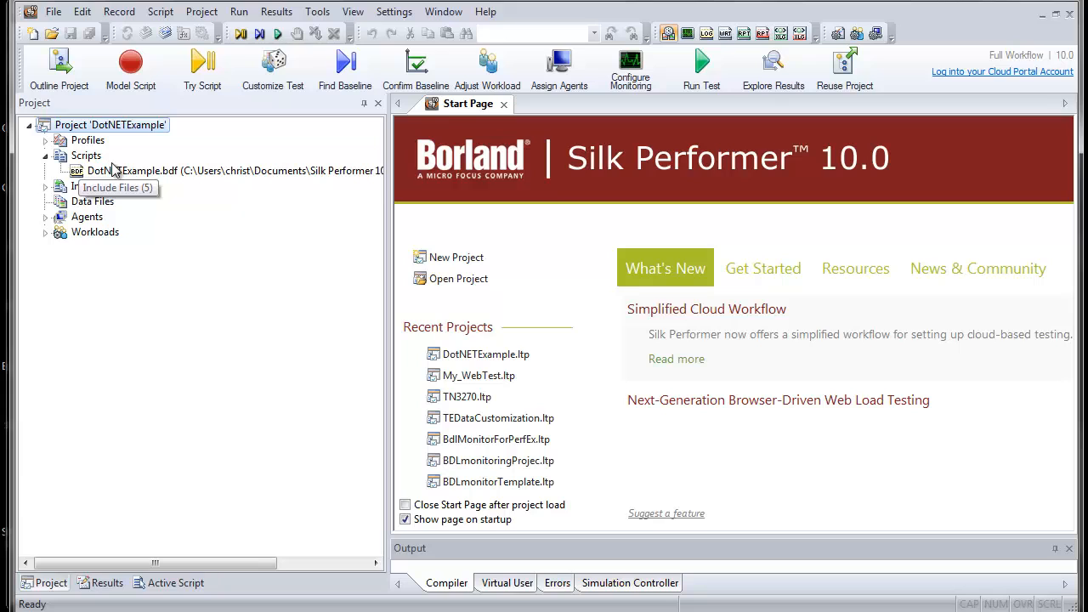
pyautogui.doubleClick(135, 171)
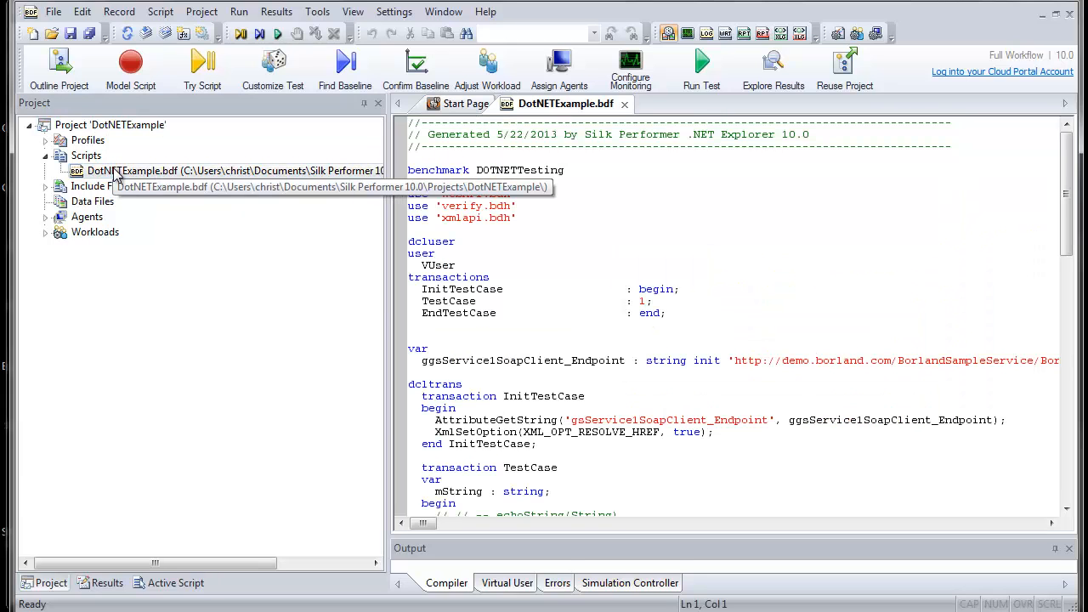